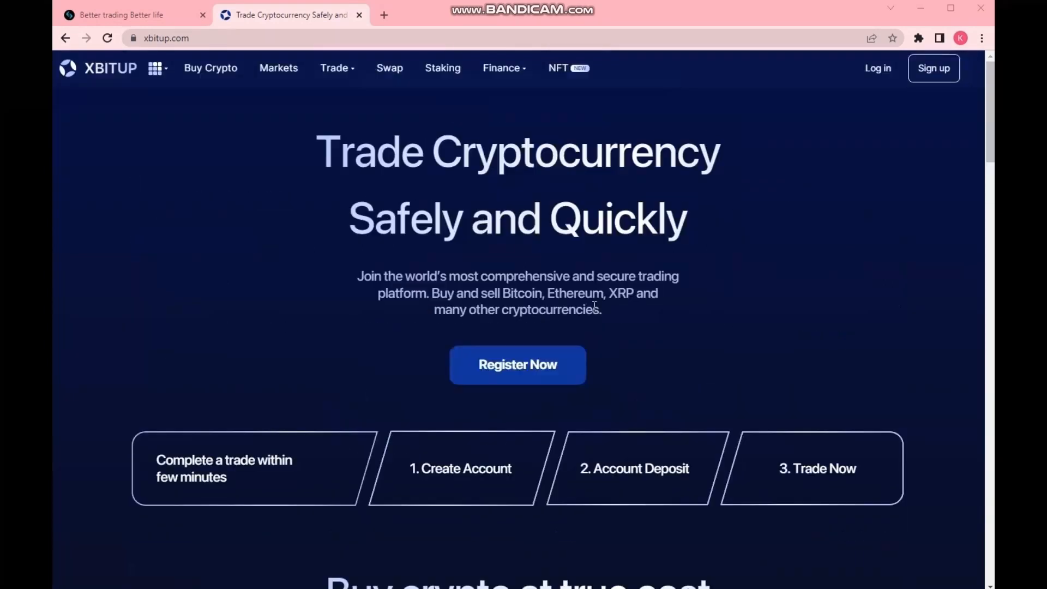
pyautogui.moveTo(622, 354)
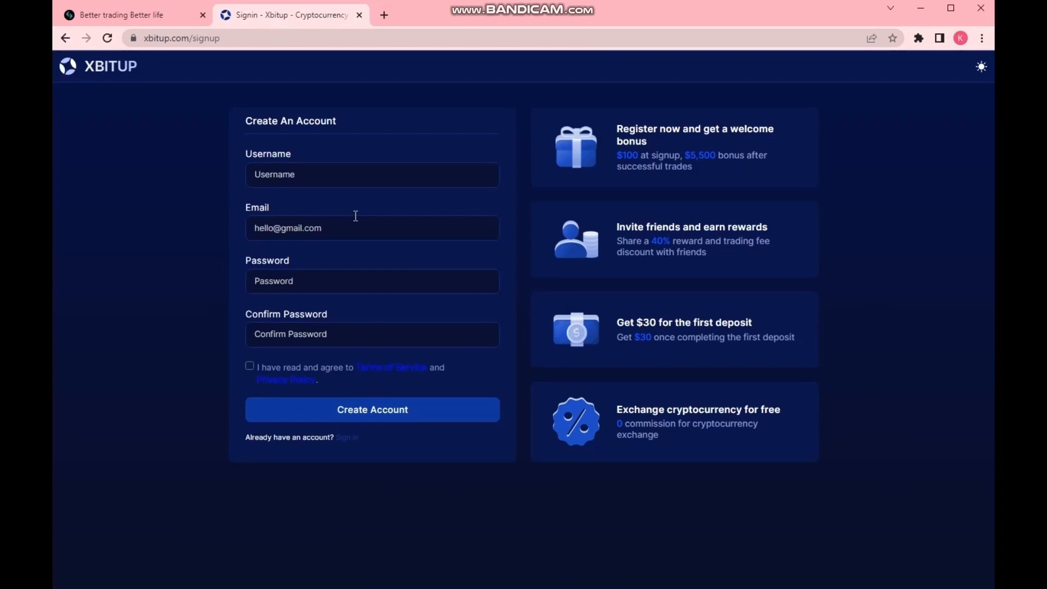
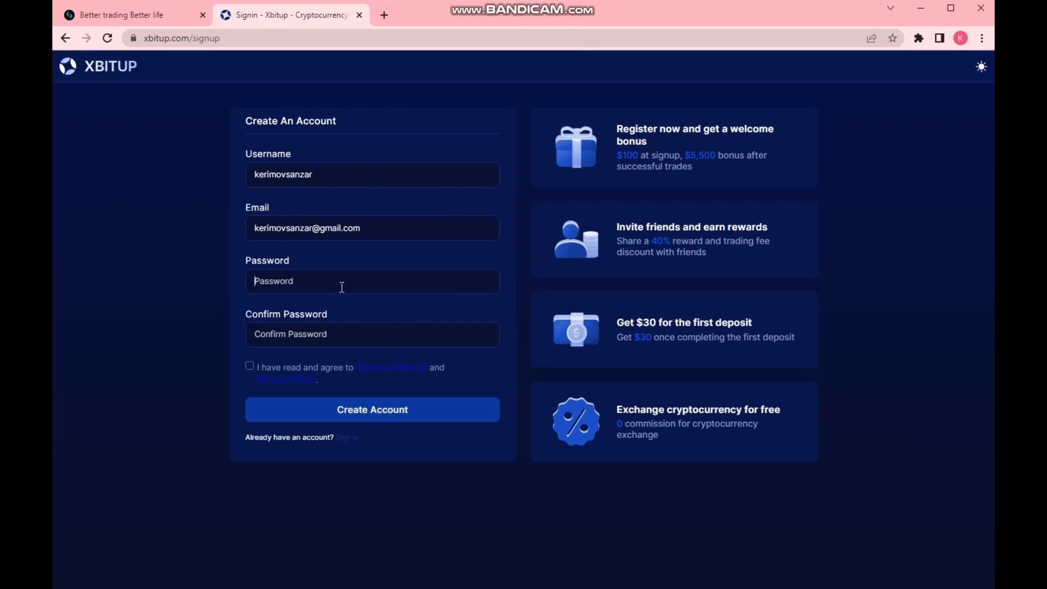
pyautogui.click(250, 366)
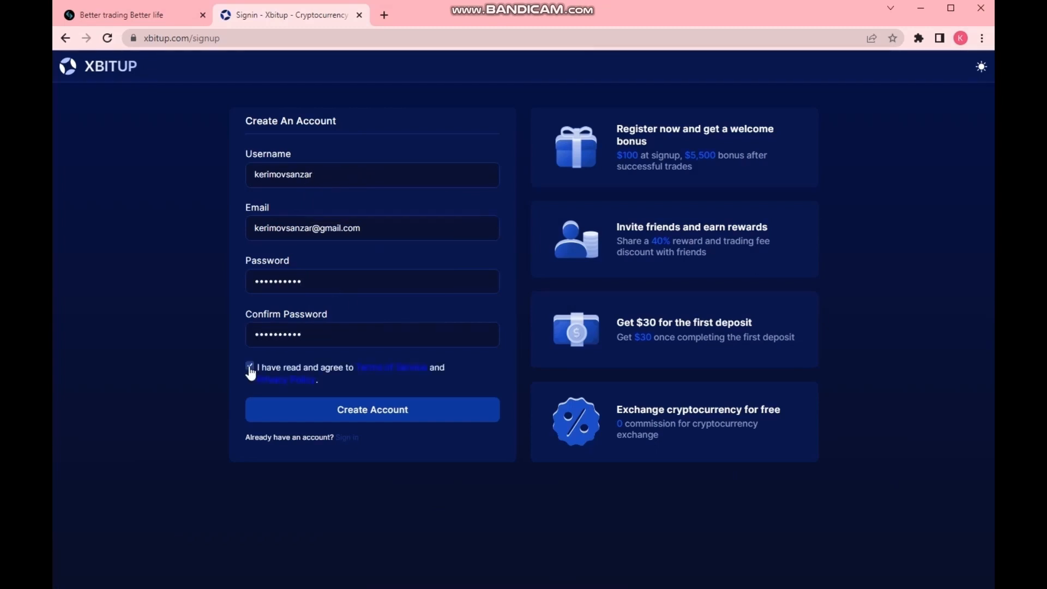
pyautogui.click(347, 436)
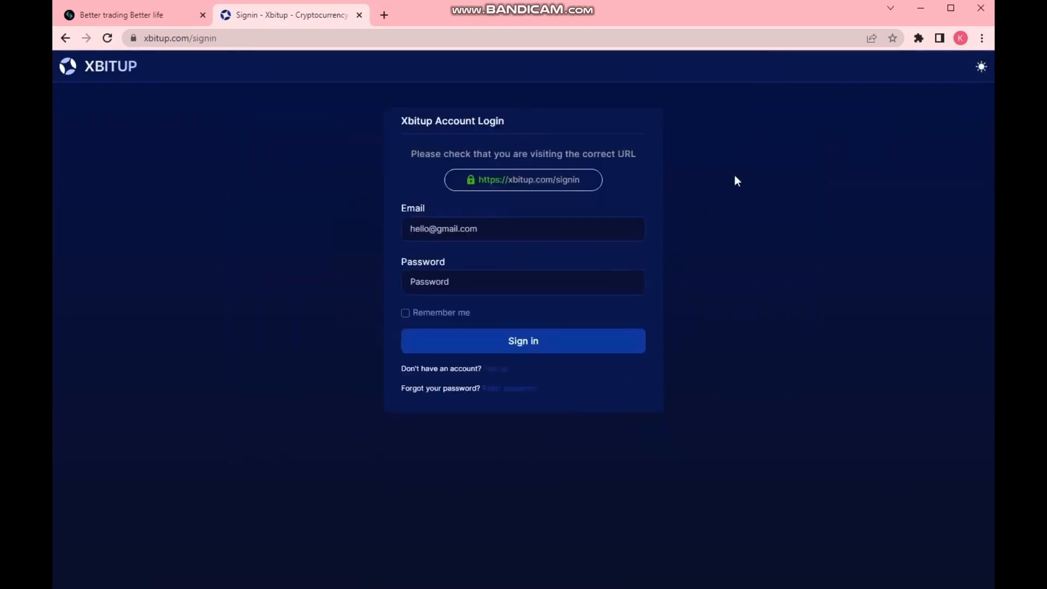
# Sign in to the new account with remembered login, landing on the zero-equity wallet
pyautogui.click(523, 341)
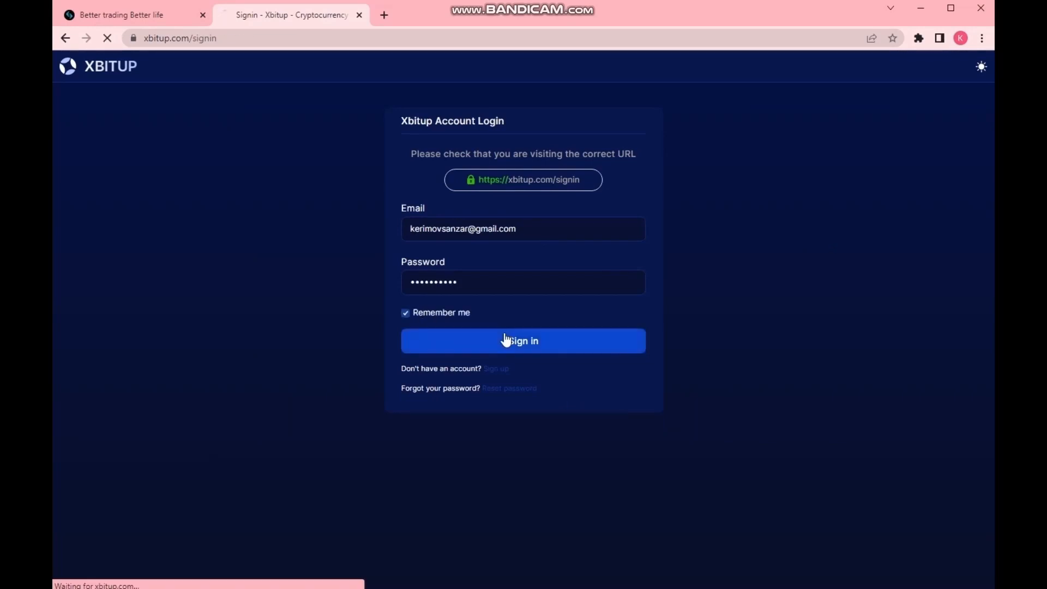
pyautogui.click(523, 340)
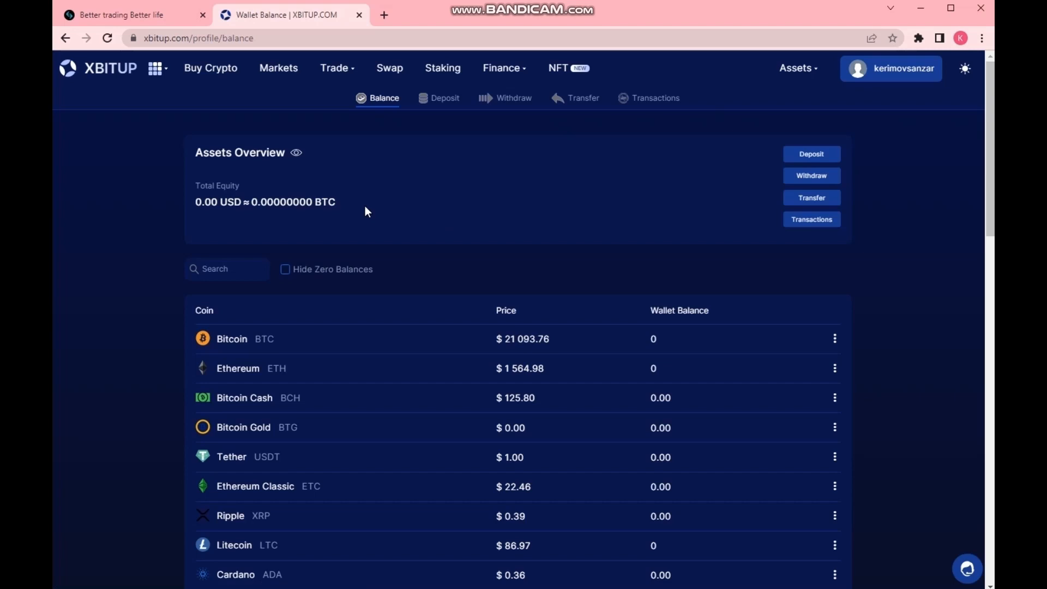
# Reach the BTC/USDT spot trading page via the Trade menu and show the Assets menu
pyautogui.scroll(-3)
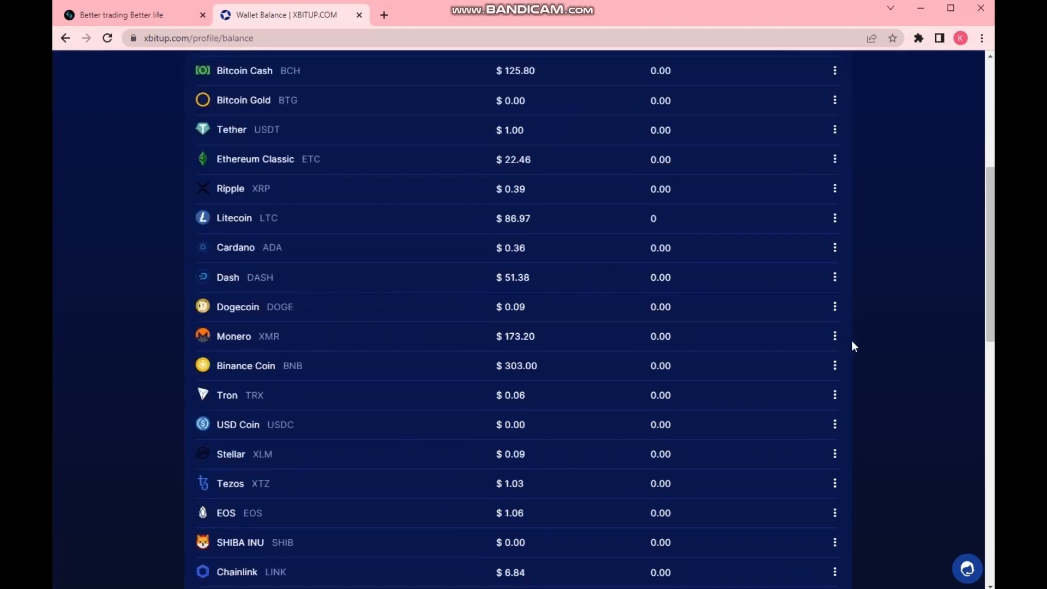
pyautogui.click(335, 68)
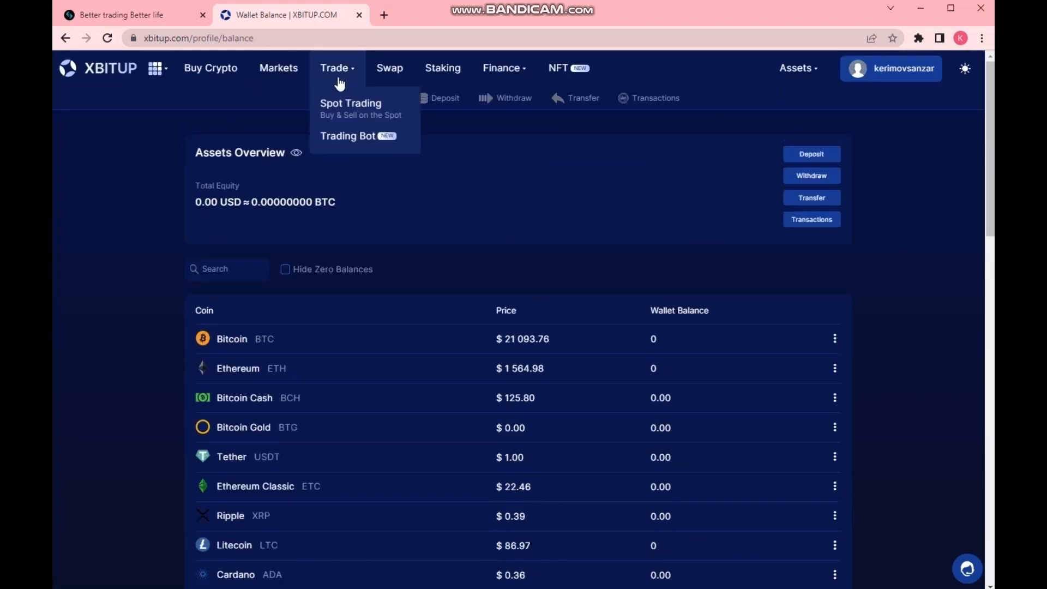
pyautogui.click(350, 103)
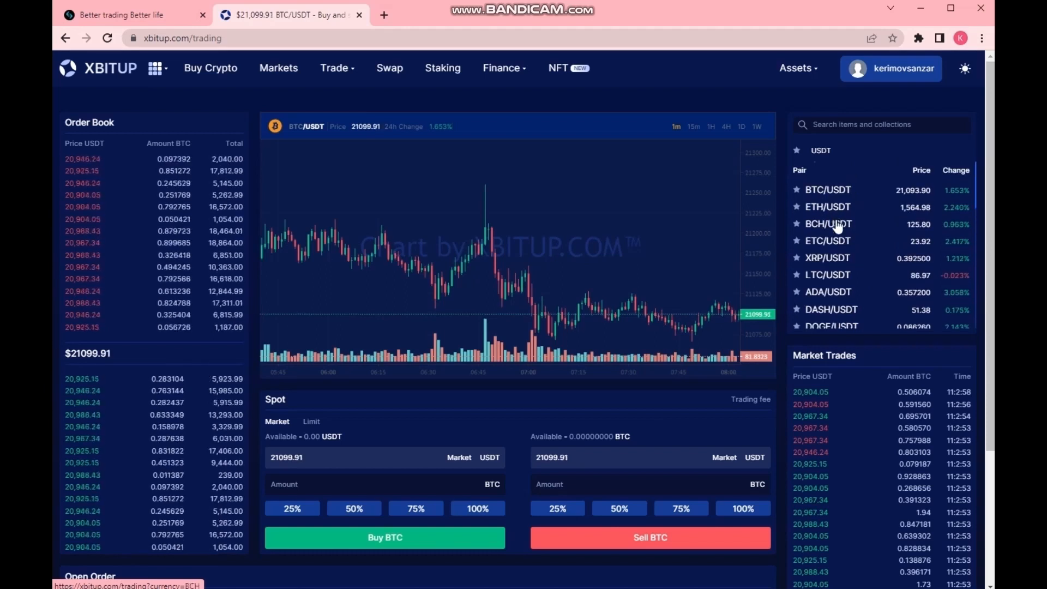
pyautogui.click(796, 67)
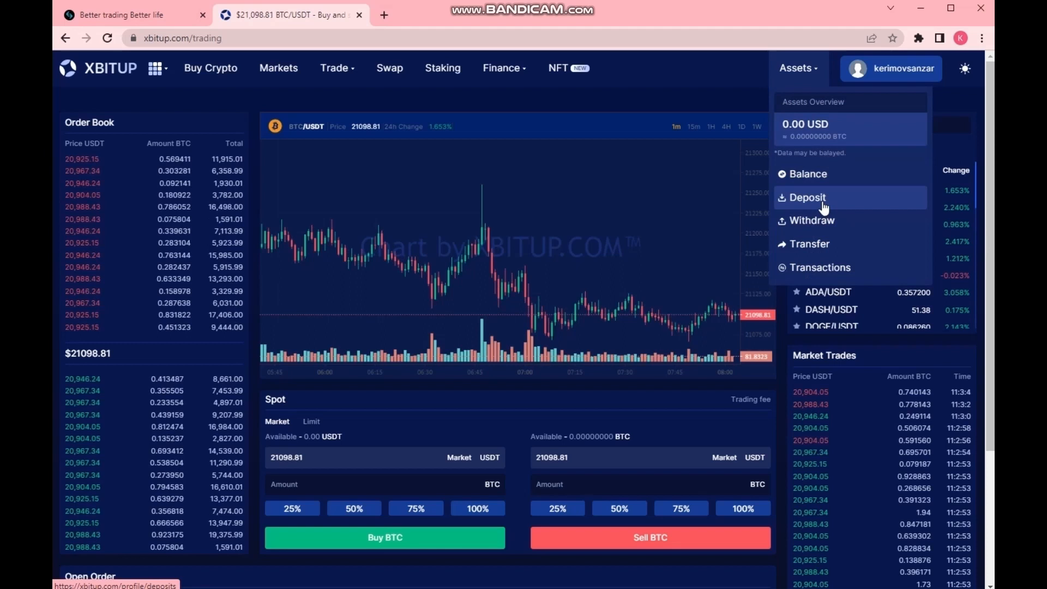
# Start a deposit request for Tether USDT on the TRC-20 network
pyautogui.click(806, 197)
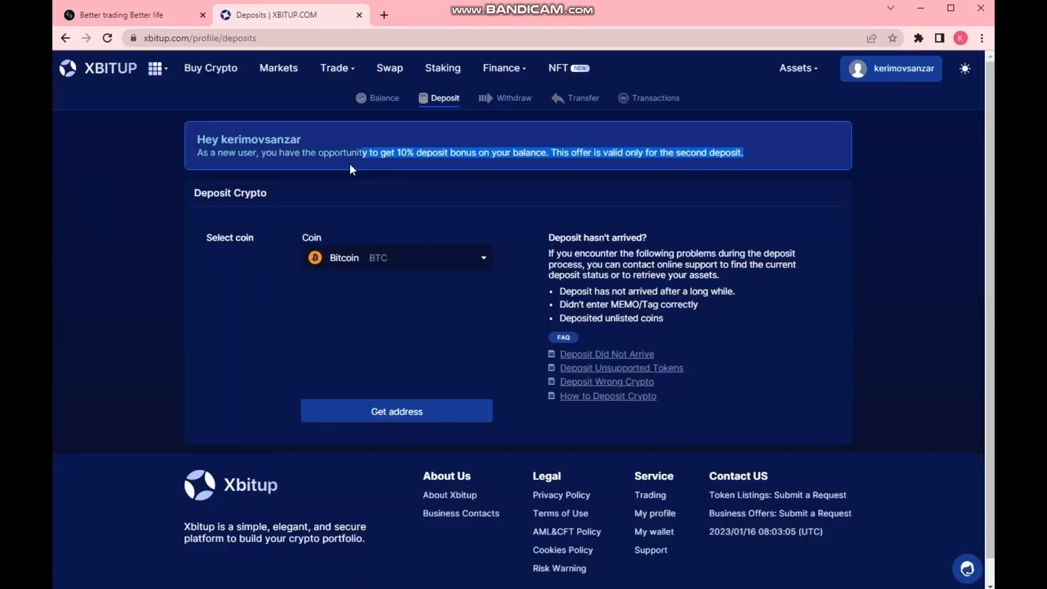
pyautogui.click(316, 152)
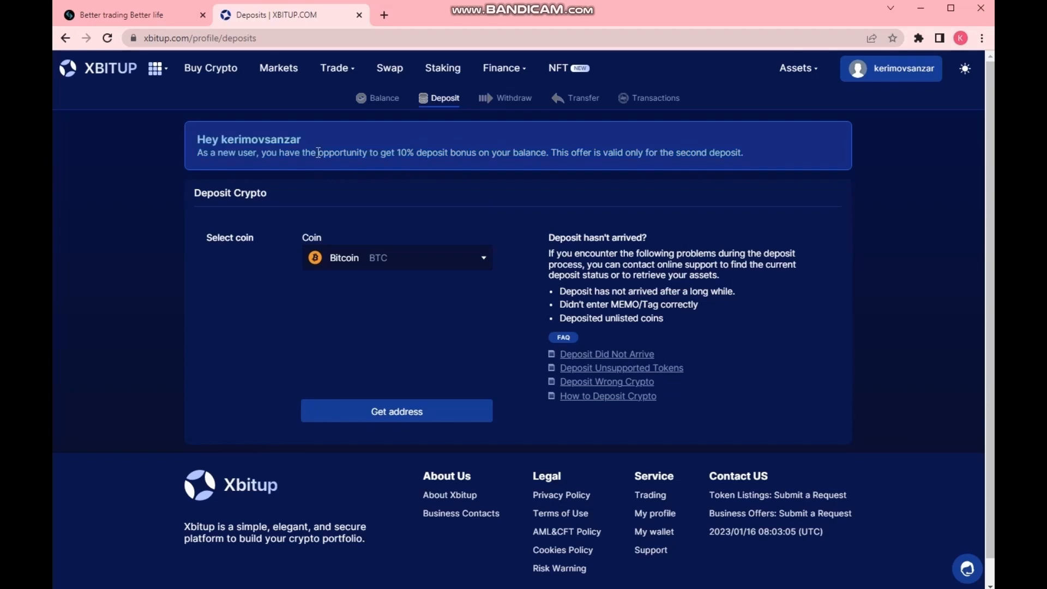
pyautogui.moveTo(624, 249)
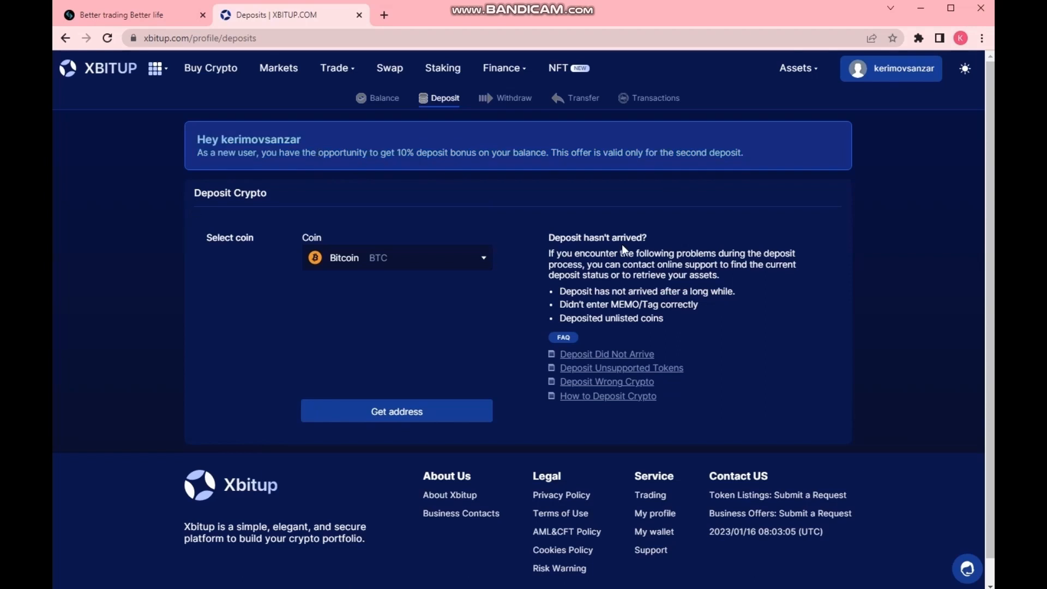
pyautogui.moveTo(635, 227)
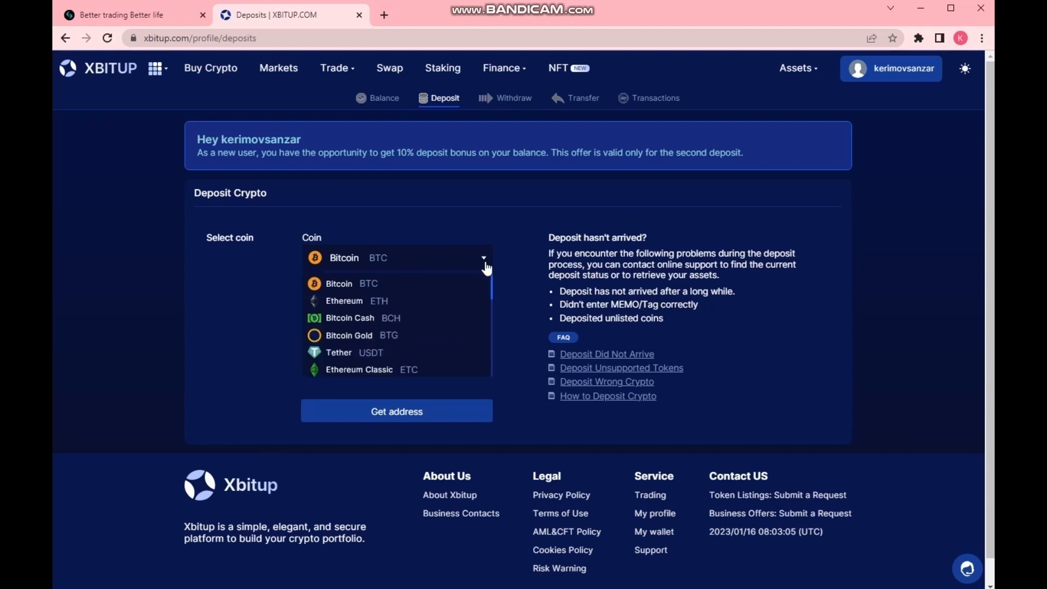
pyautogui.scroll(-3)
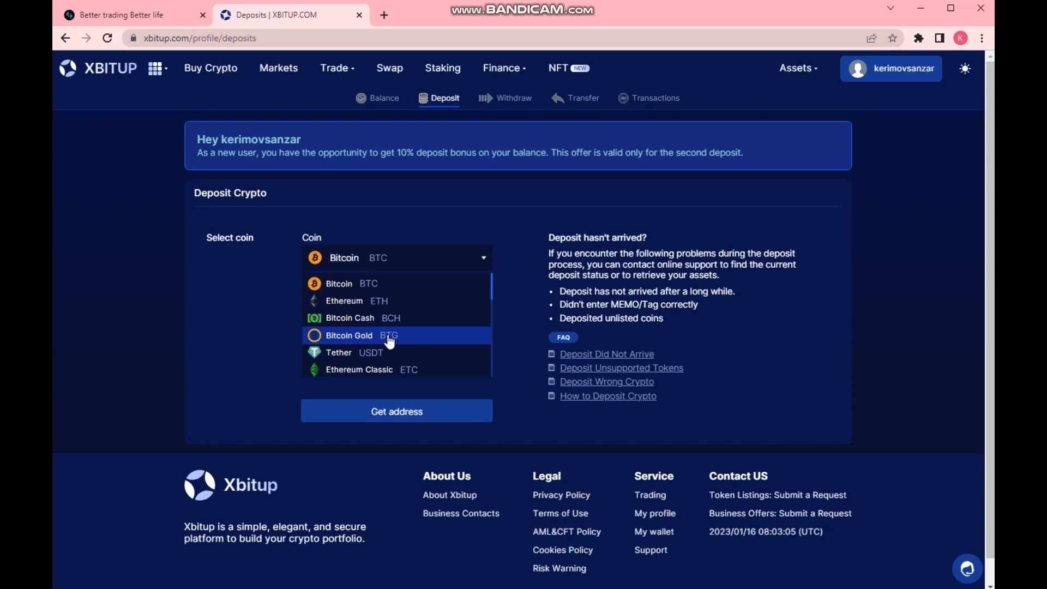
pyautogui.click(339, 352)
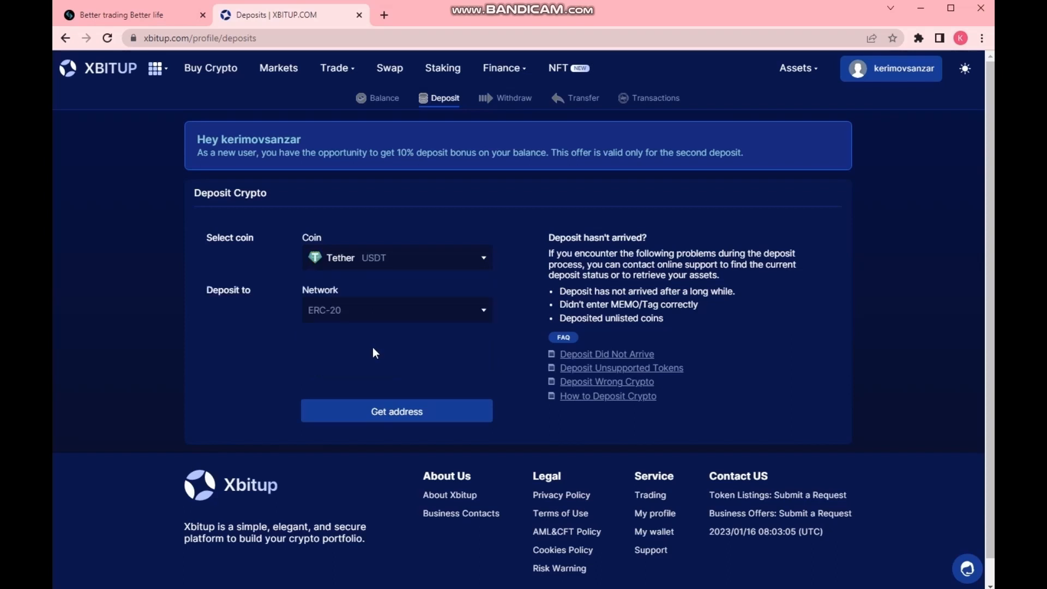
pyautogui.click(396, 309)
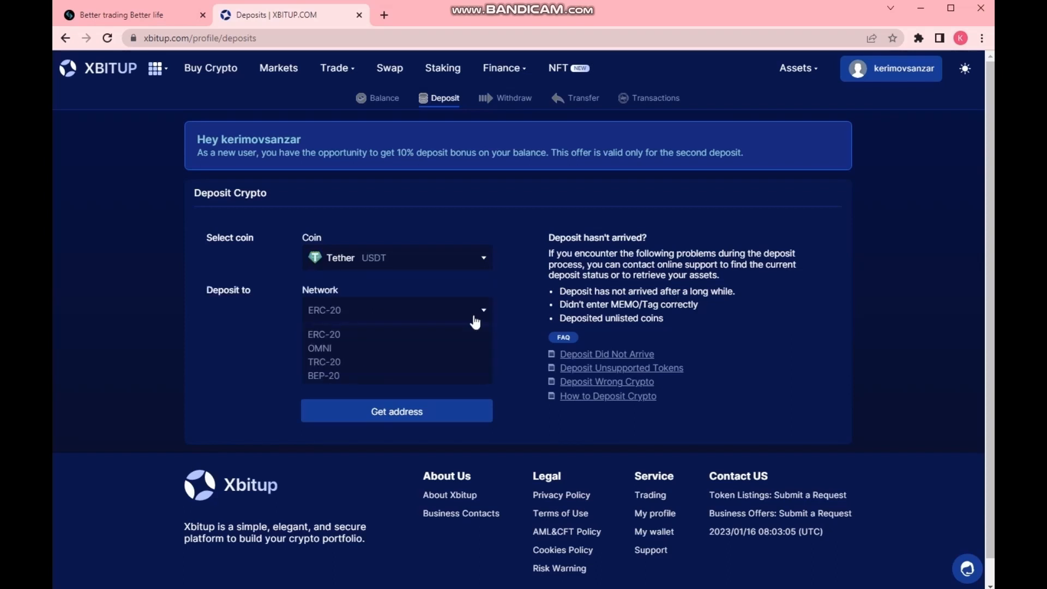
pyautogui.click(324, 362)
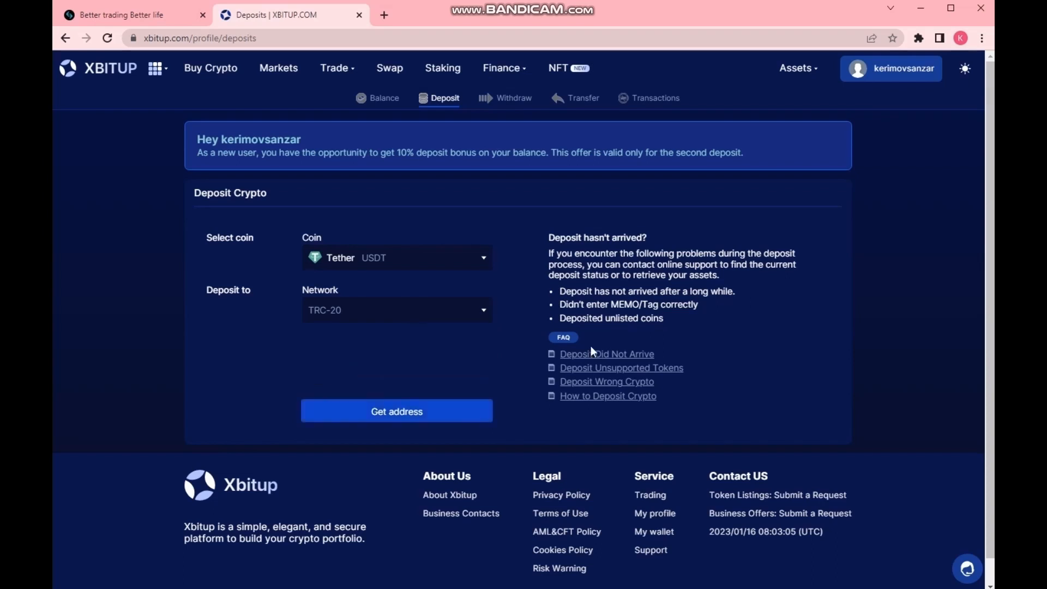
# Generate the USDT deposit address and copy it to the clipboard
pyautogui.click(396, 411)
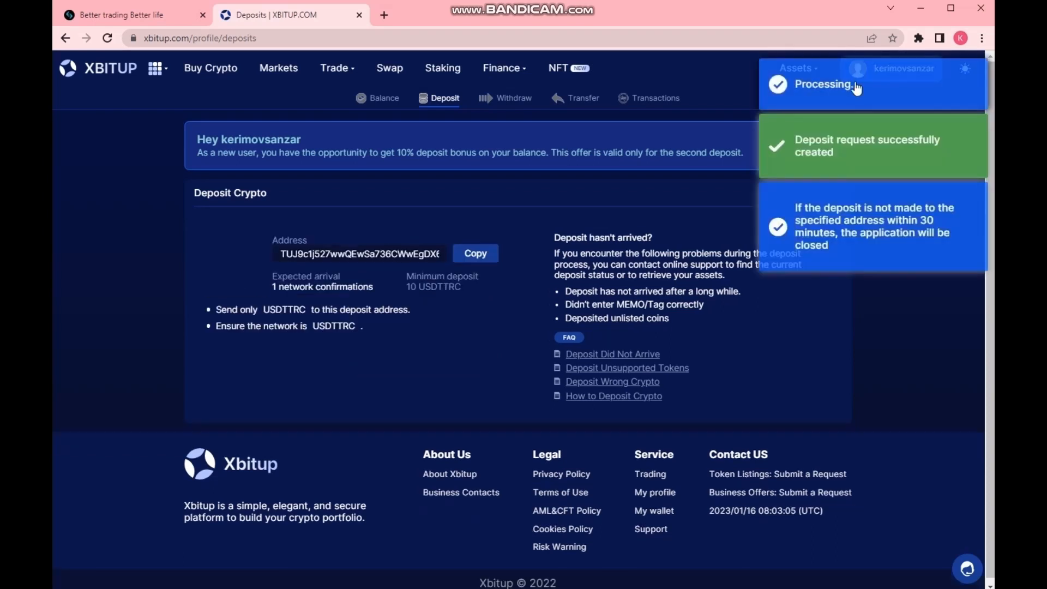
pyautogui.click(475, 253)
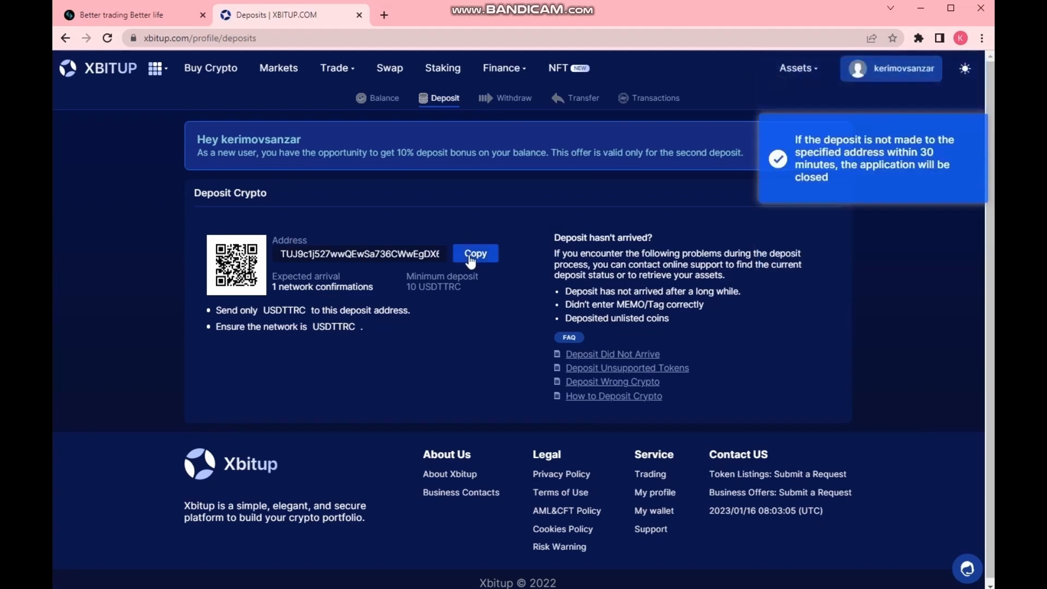
pyautogui.click(475, 253)
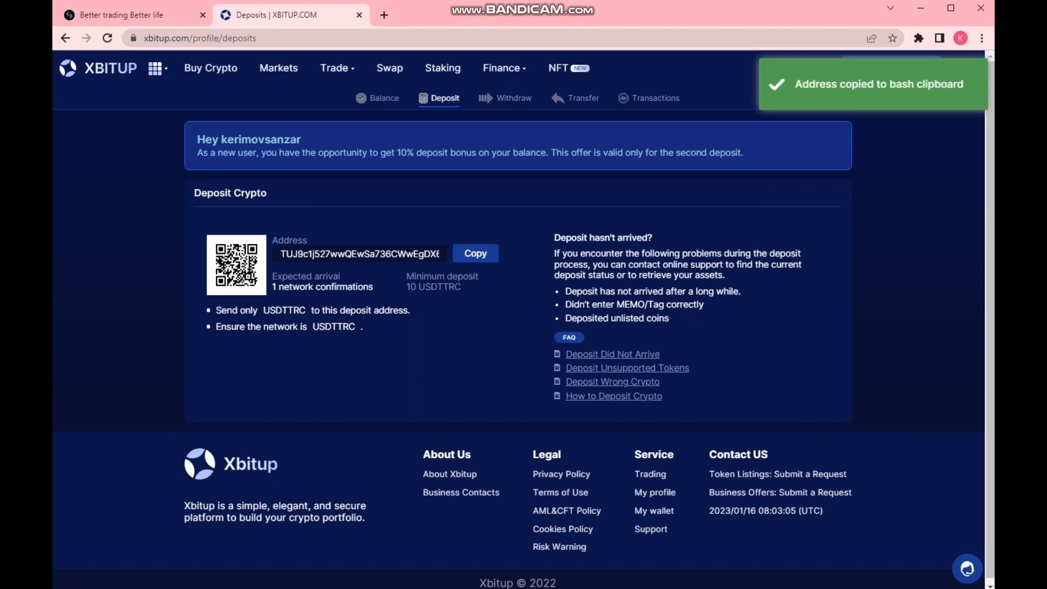
# In Bitget's assets overview locate the ~50,140 USDT available and start a withdrawal
pyautogui.click(131, 15)
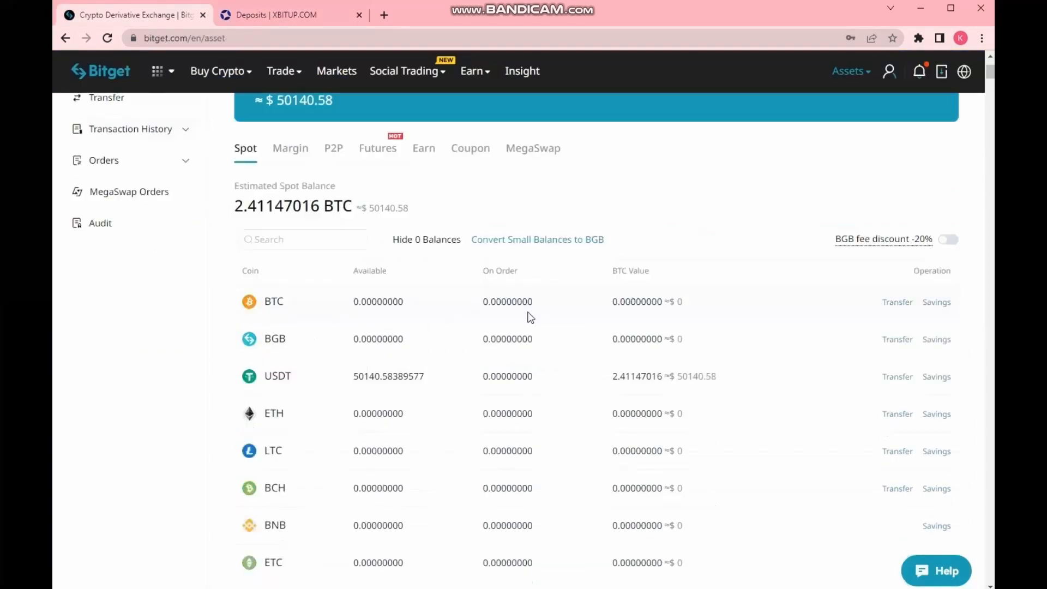
pyautogui.scroll(3)
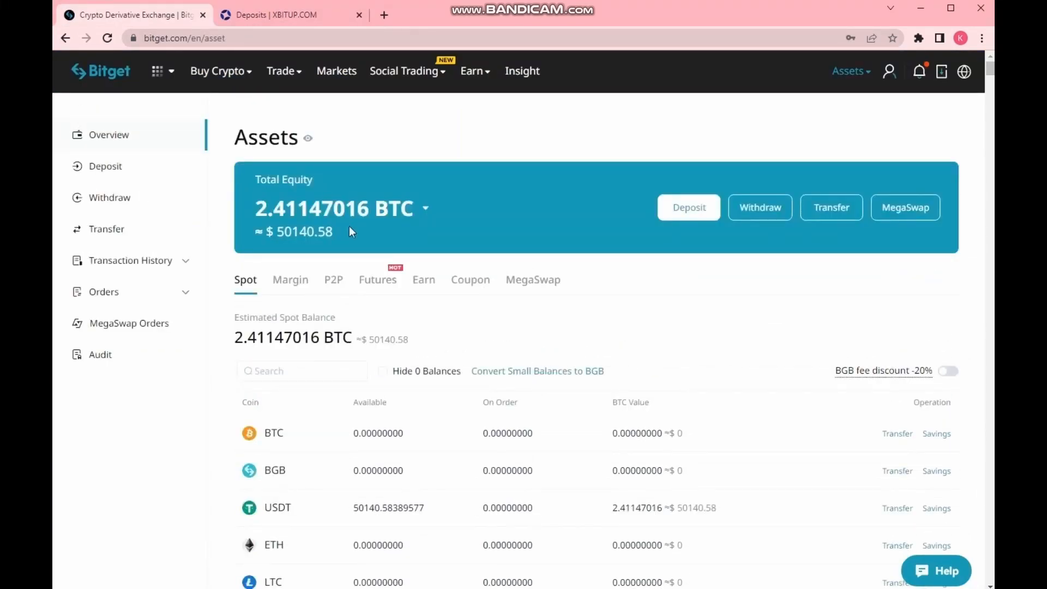
pyautogui.scroll(-3)
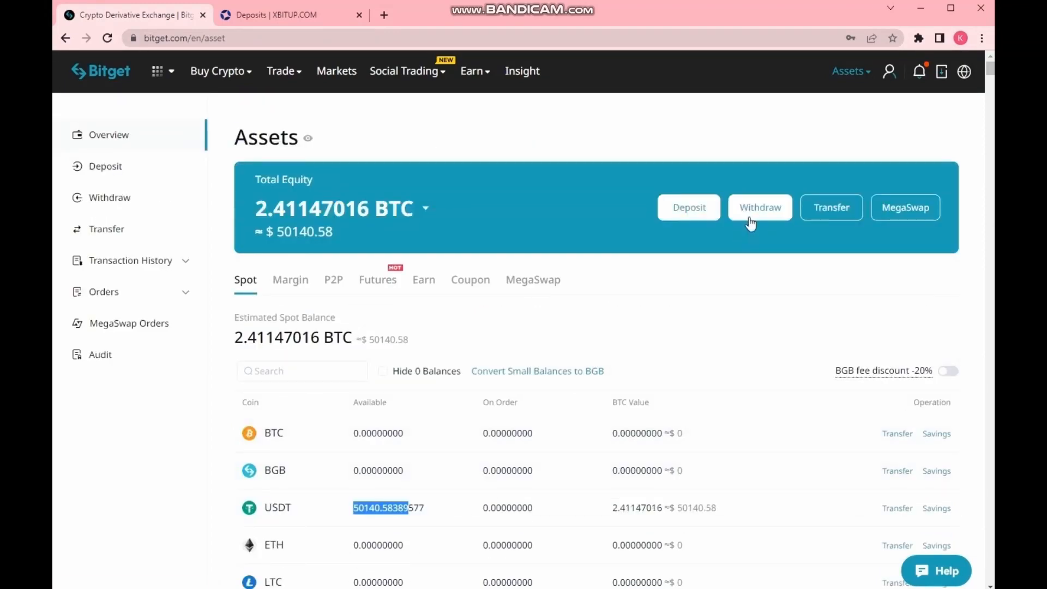
pyautogui.click(759, 207)
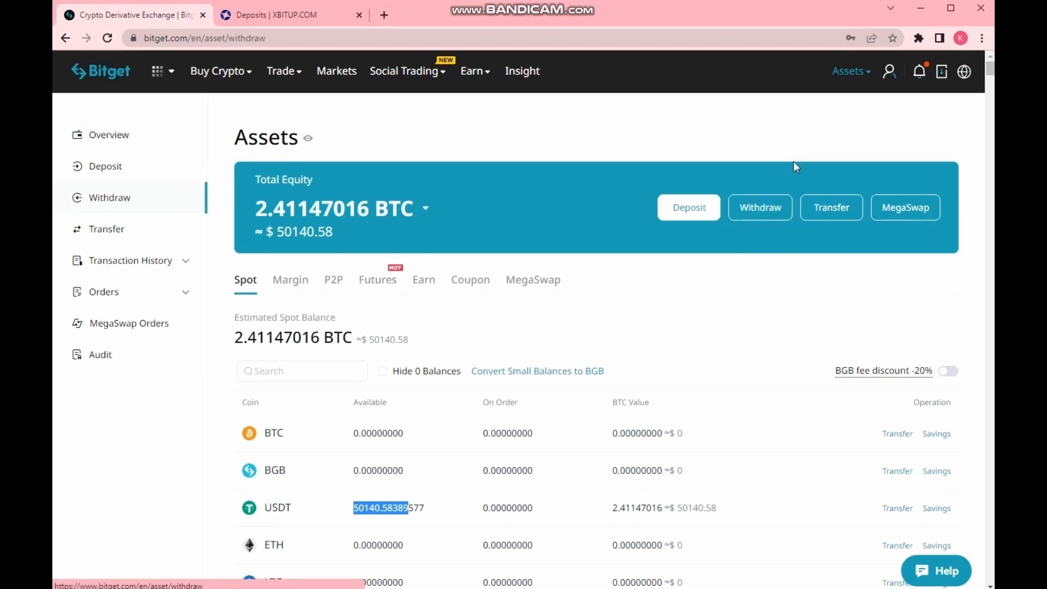
# Fill the Bitget withdrawal with USDT, network, address and amount, and submit it
pyautogui.click(759, 207)
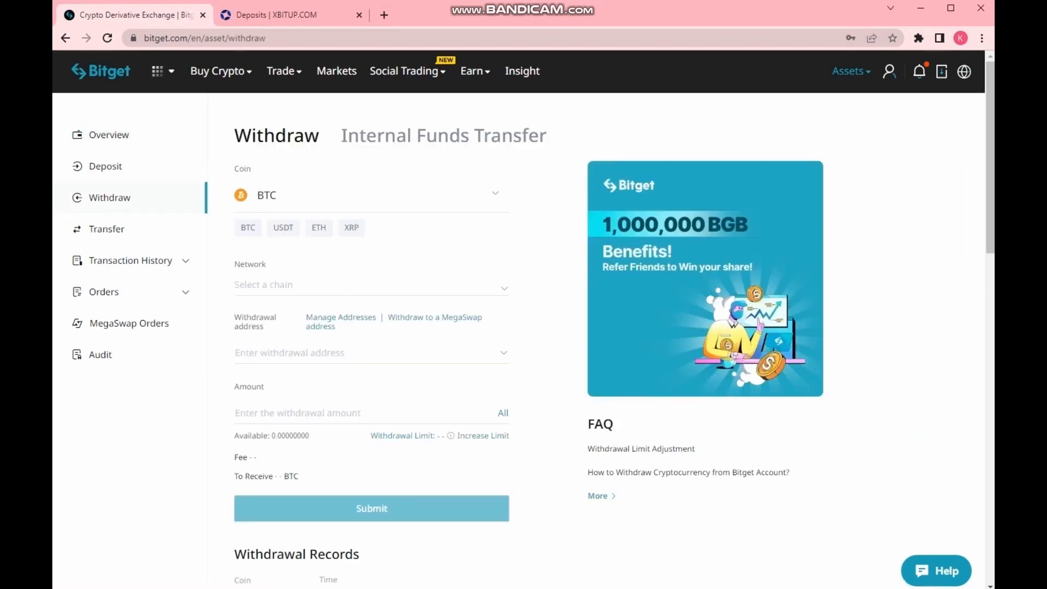
pyautogui.moveTo(779, 216)
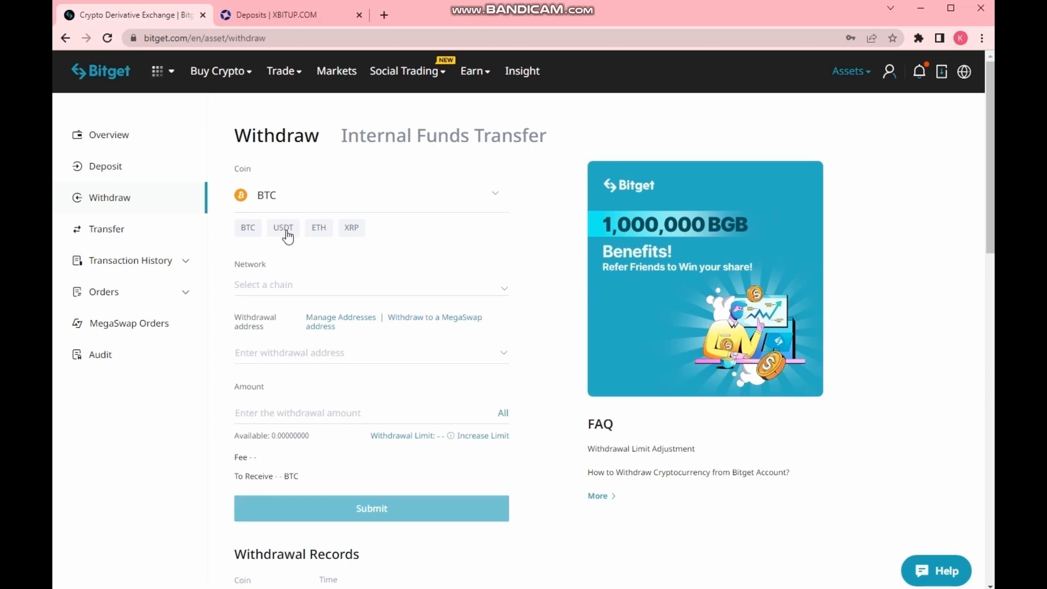
pyautogui.click(282, 228)
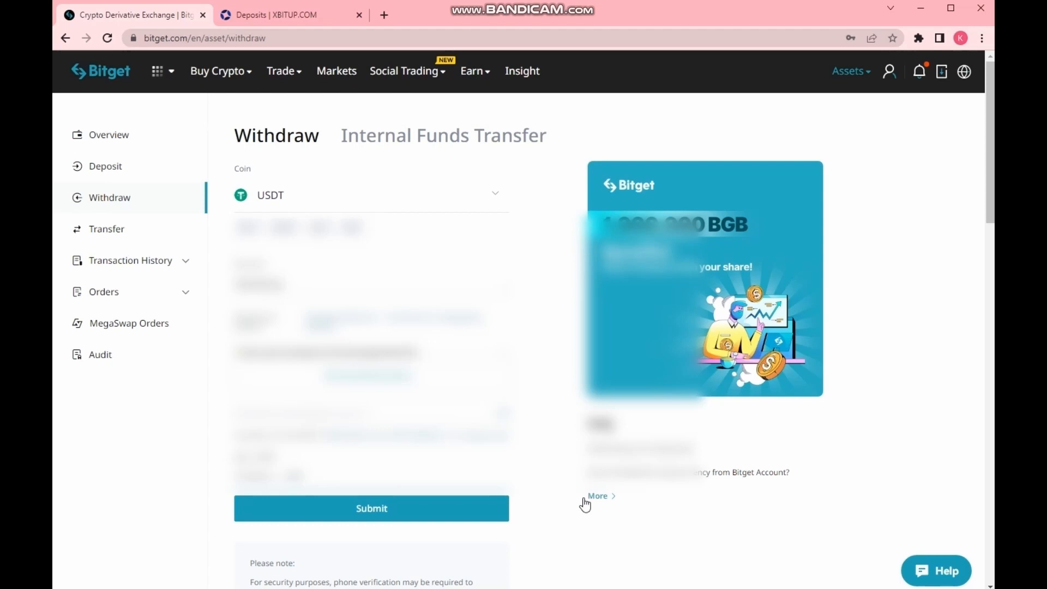
pyautogui.moveTo(590, 546)
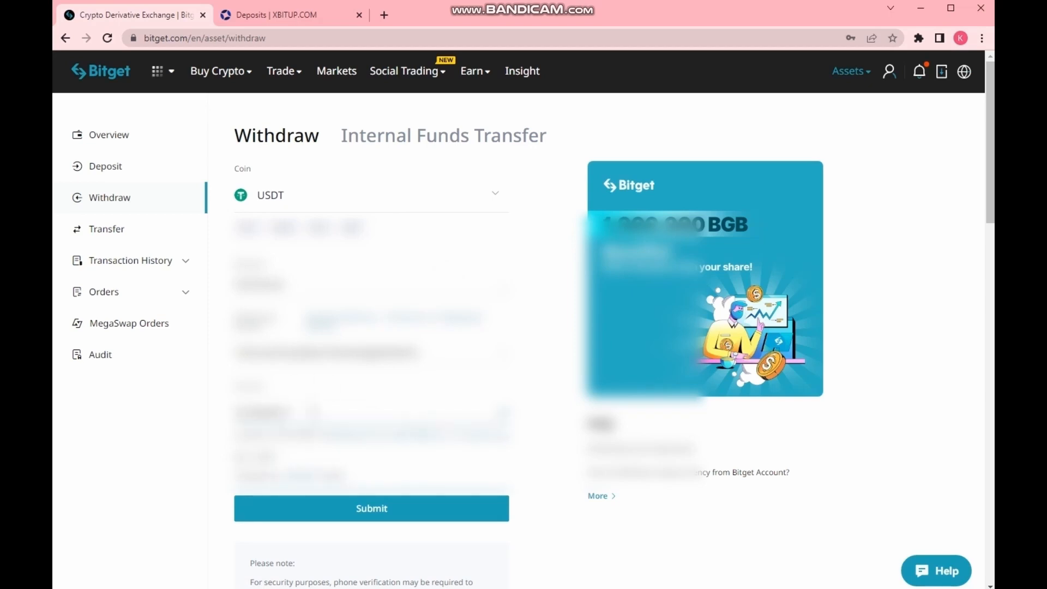
pyautogui.click(371, 509)
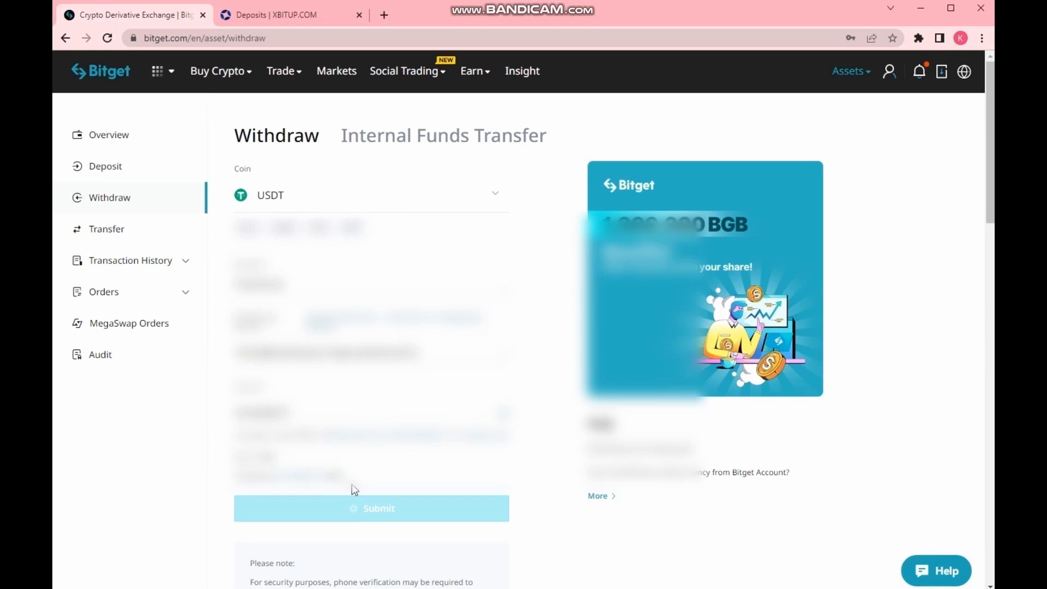
pyautogui.click(371, 509)
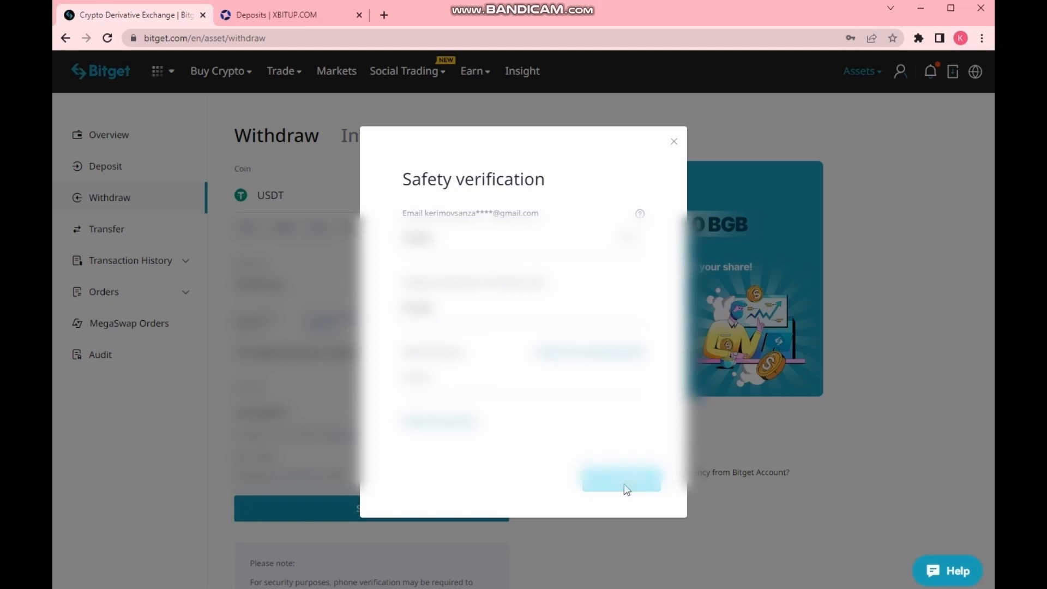
# Confirm the safety verification and view the submitted 49,900 USDT TRC-20 withdrawal status
pyautogui.click(620, 479)
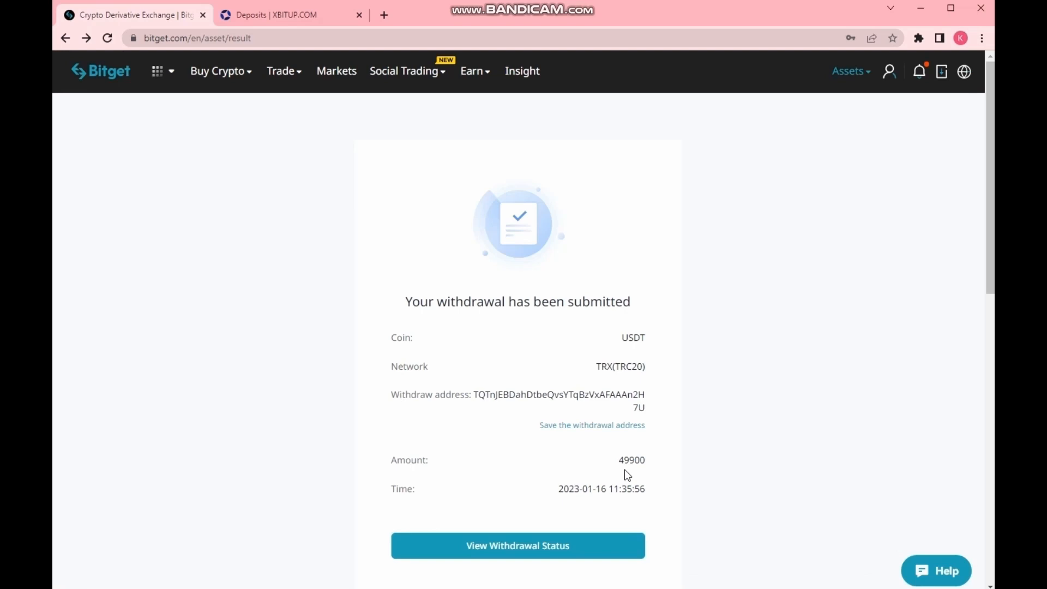
pyautogui.moveTo(619, 547)
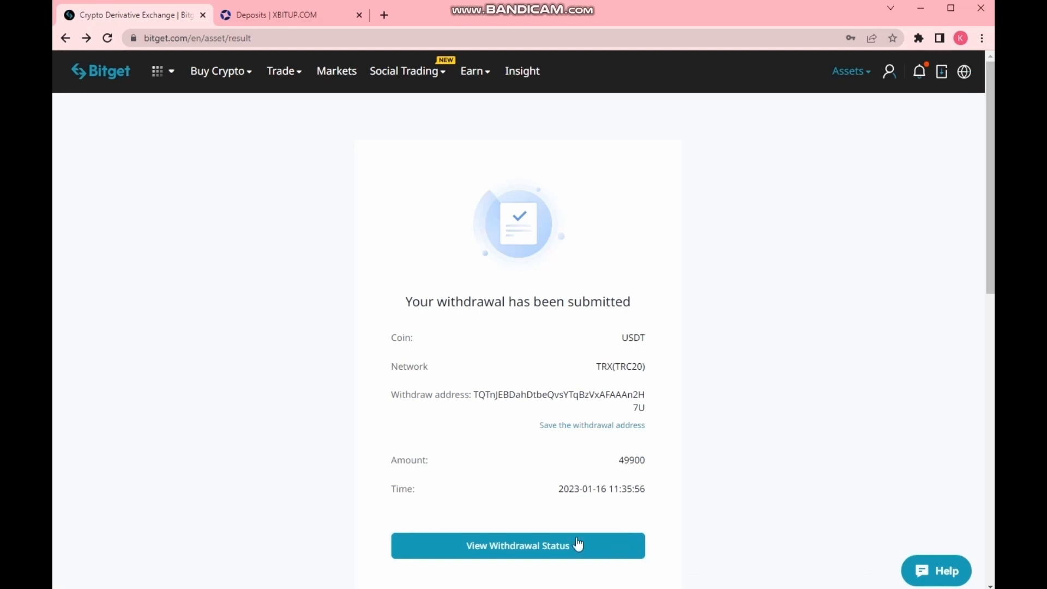
pyautogui.click(518, 545)
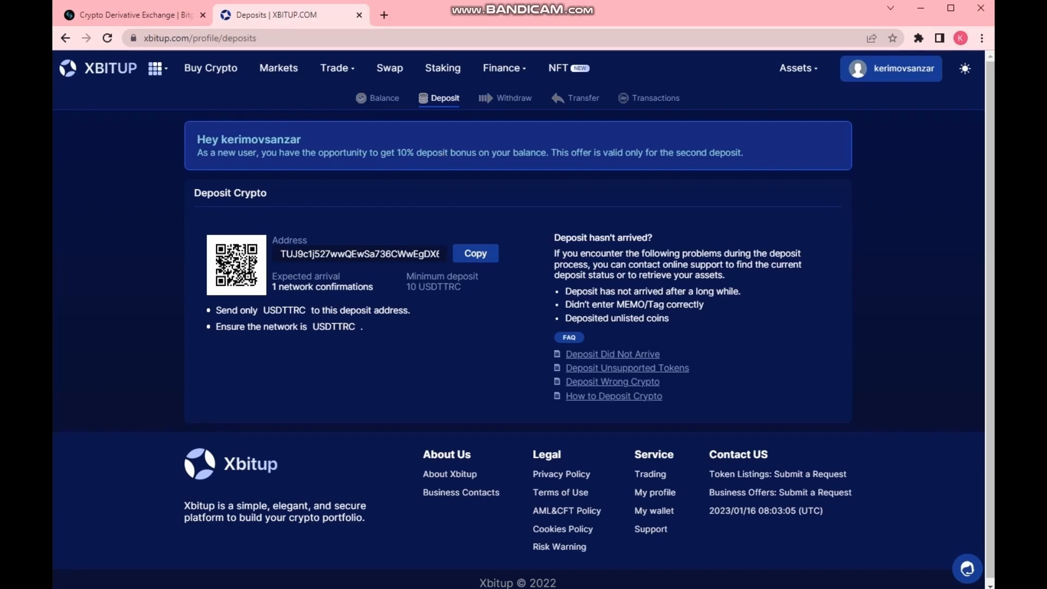
pyautogui.moveTo(384, 98)
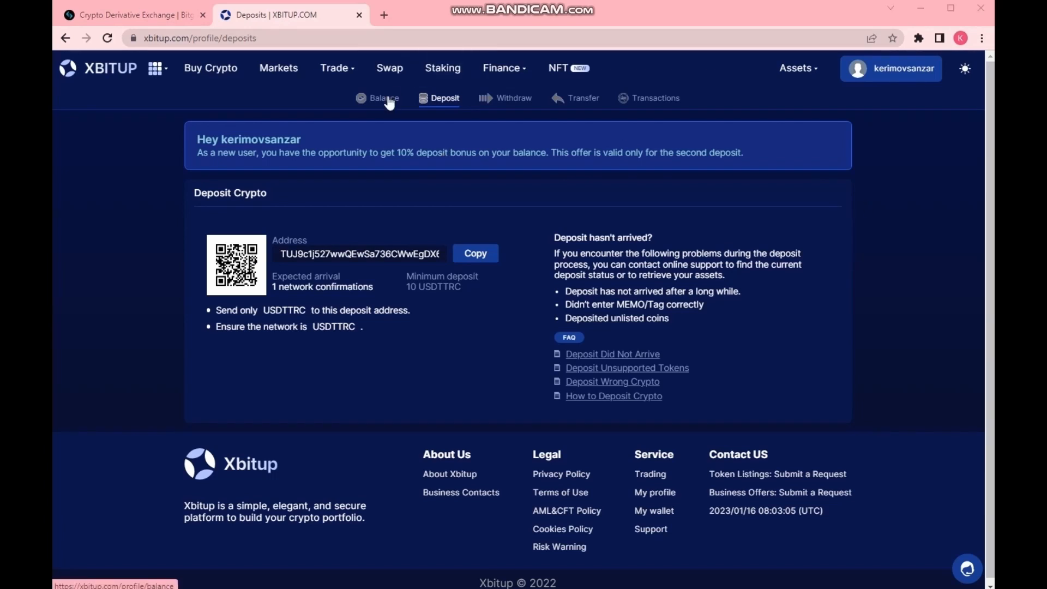
# Verify the 49,900 USDT deposit and 4,990 bonus in balance and transactions, then bring up Withdraw
pyautogui.click(383, 97)
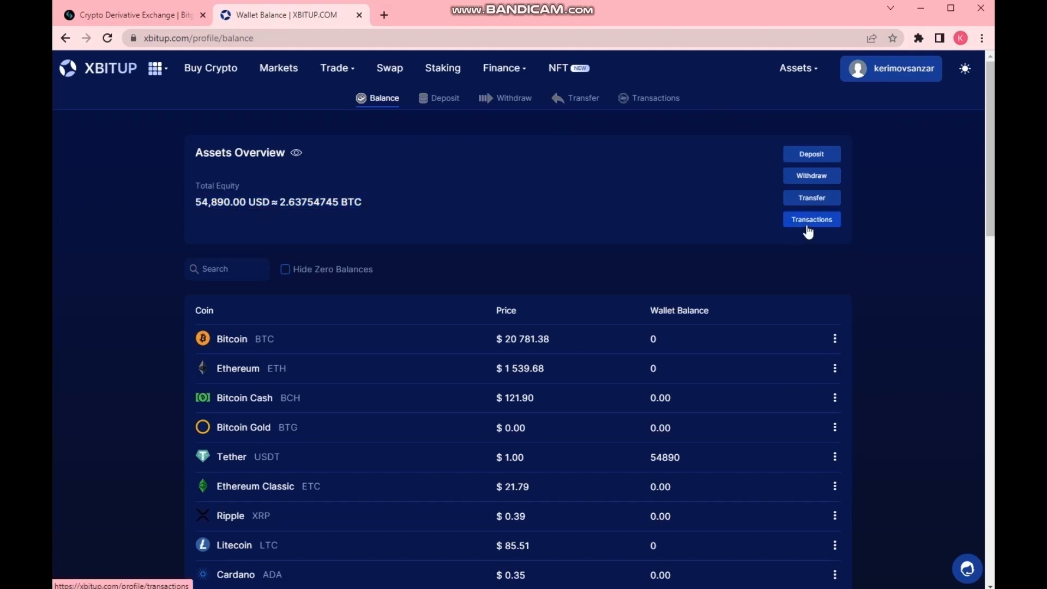
pyautogui.click(811, 220)
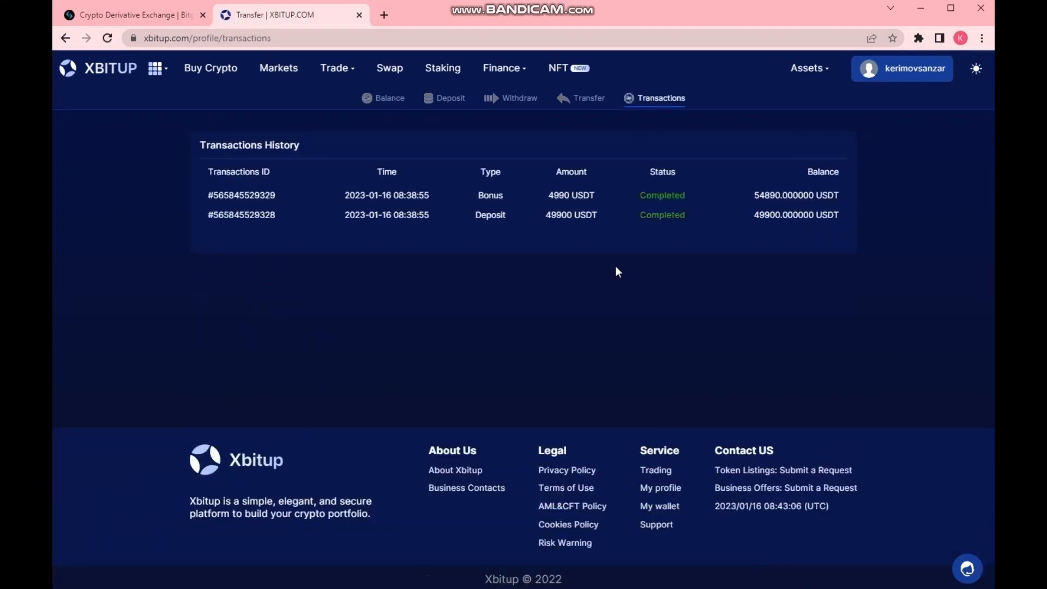
pyautogui.moveTo(479, 200)
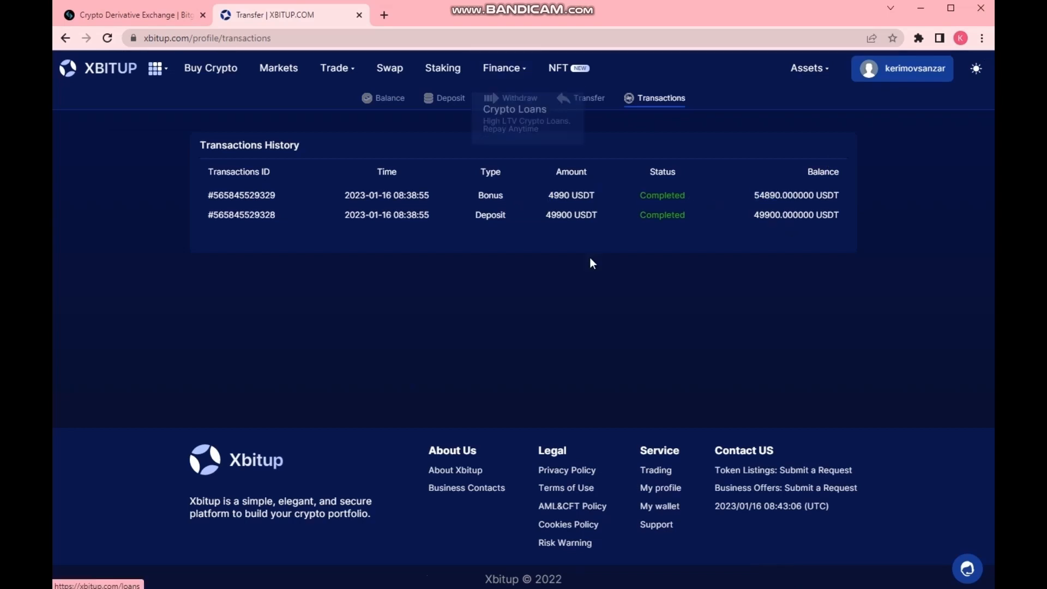
pyautogui.click(519, 98)
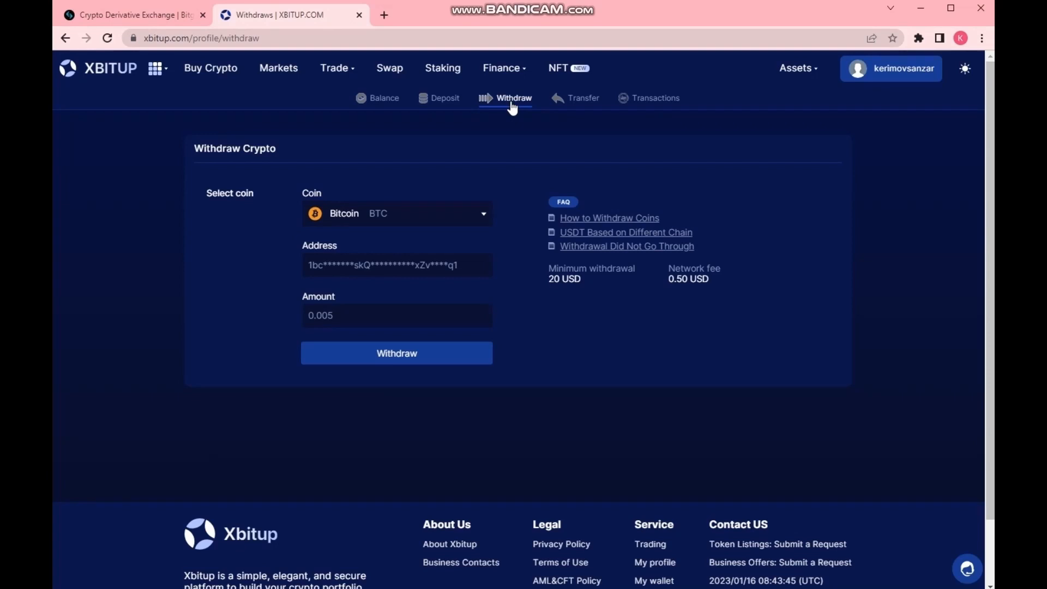
# Set the XBITUP withdrawal to Tether USDT on the TRC-20 network
pyautogui.click(396, 213)
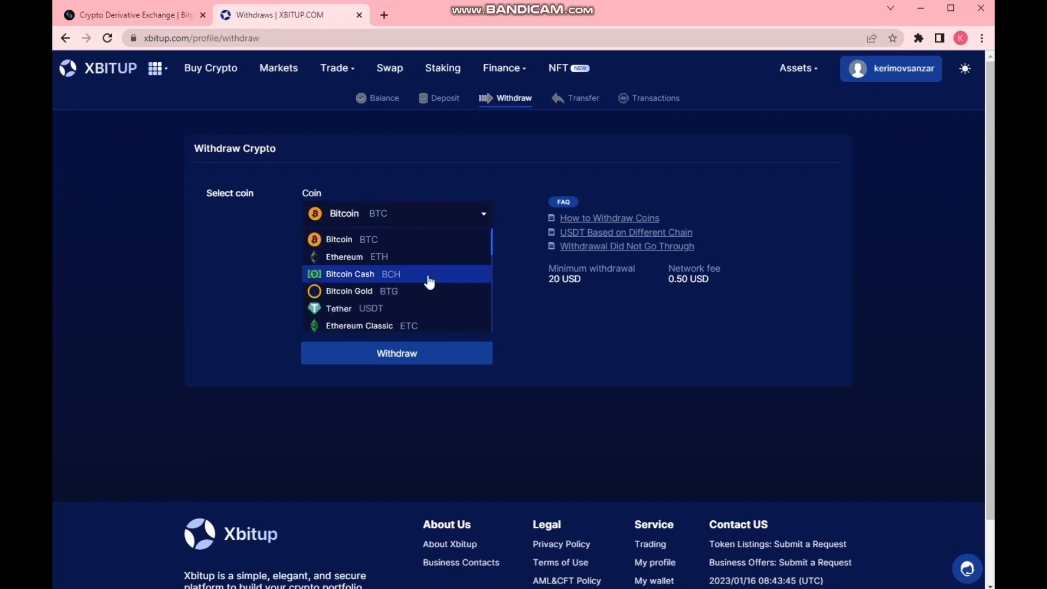
pyautogui.click(339, 307)
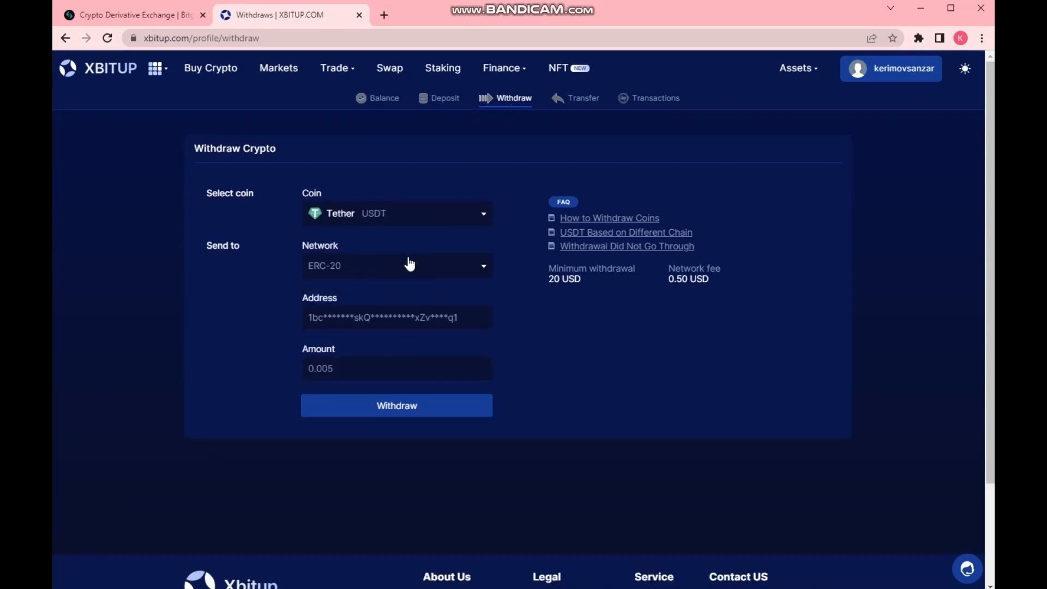
pyautogui.click(396, 265)
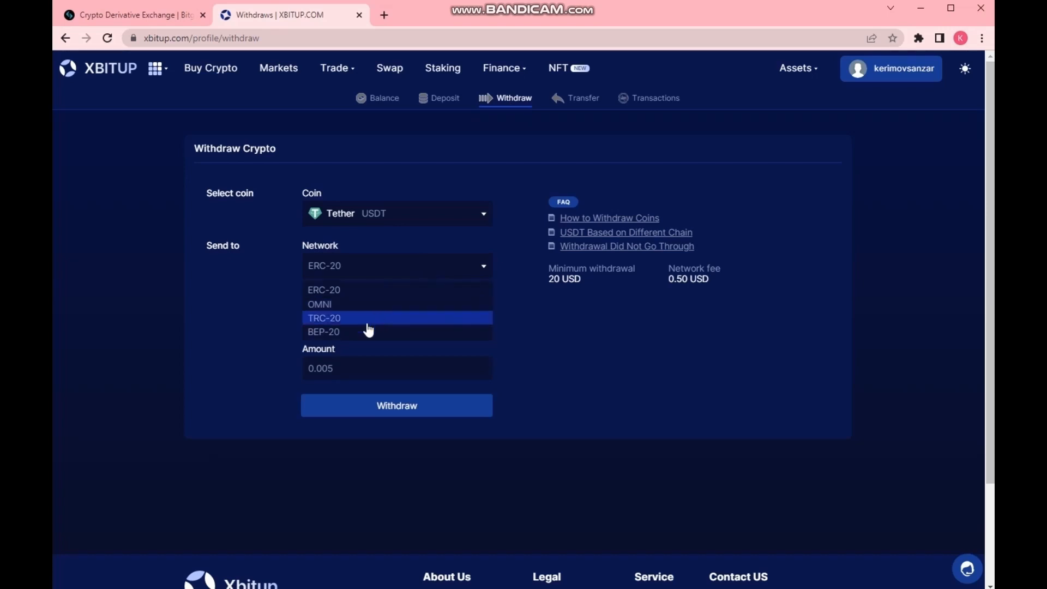
pyautogui.click(324, 318)
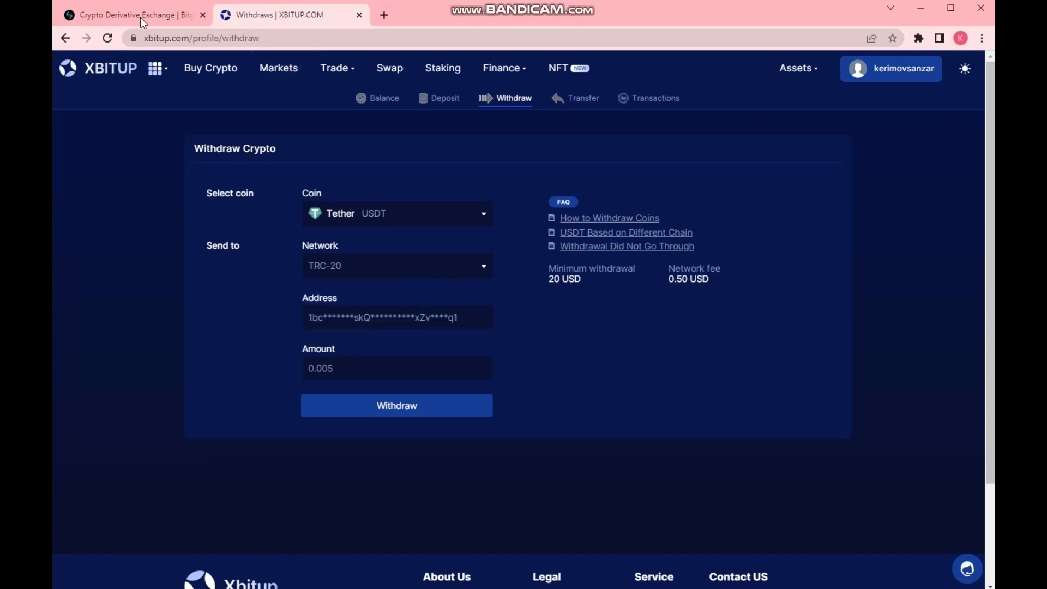
# Copy Bitget's TRC20 USDT deposit address for use as the withdrawal address
pyautogui.click(127, 14)
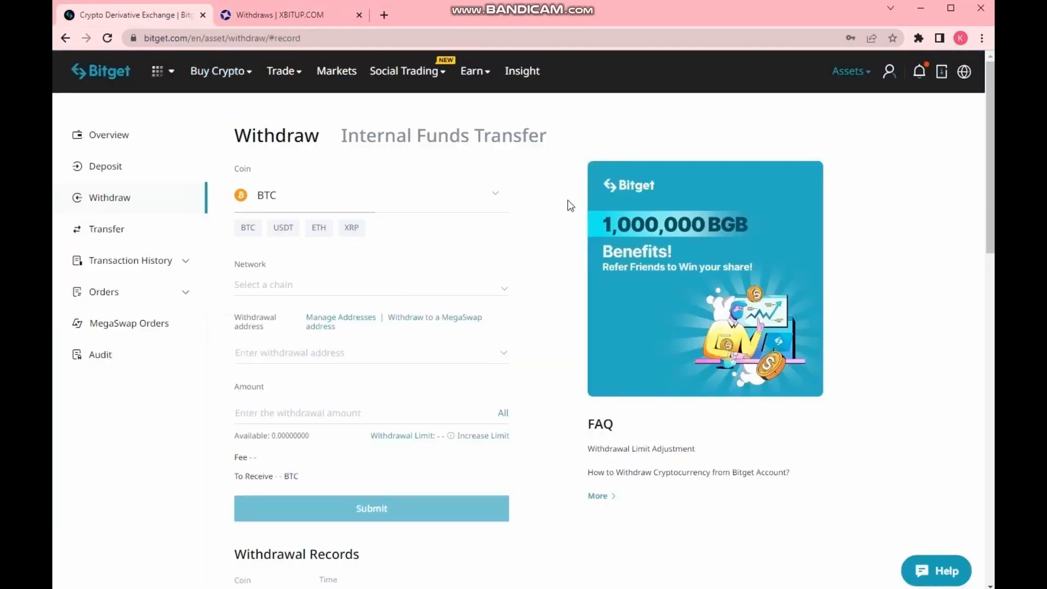
pyautogui.click(105, 166)
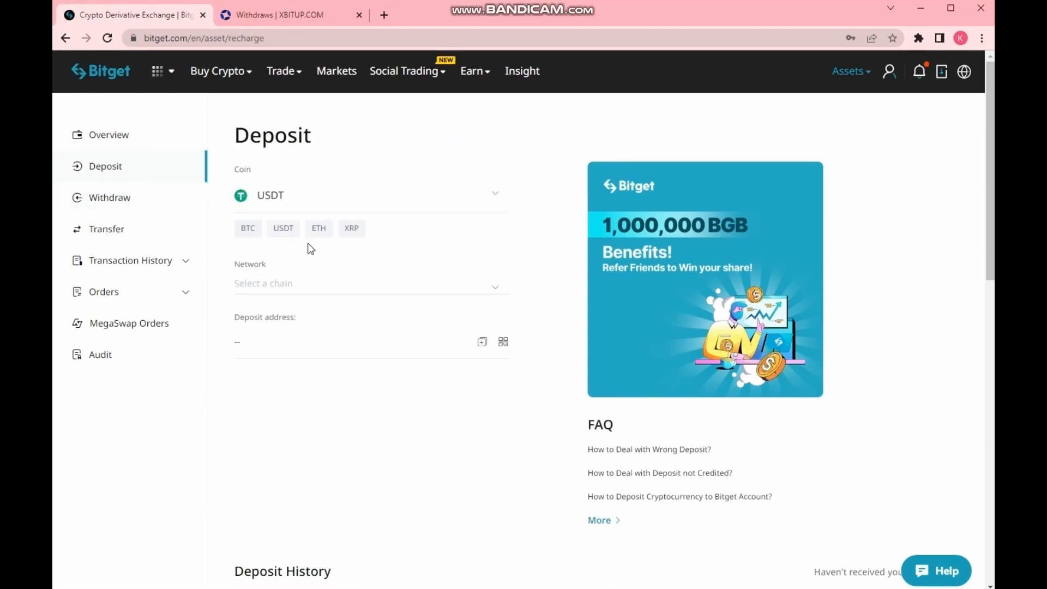
pyautogui.click(482, 342)
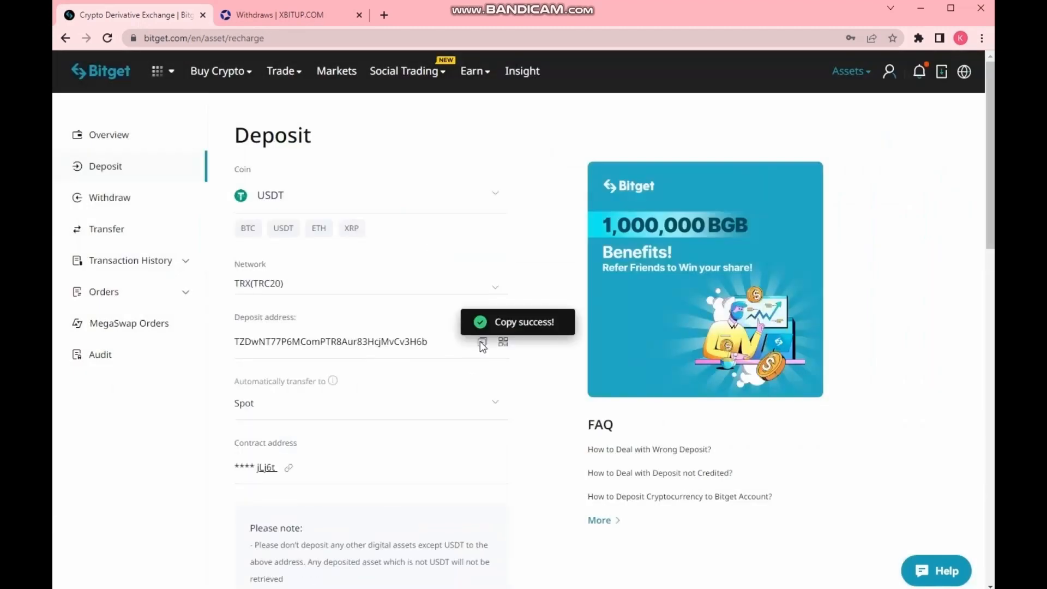
pyautogui.click(287, 15)
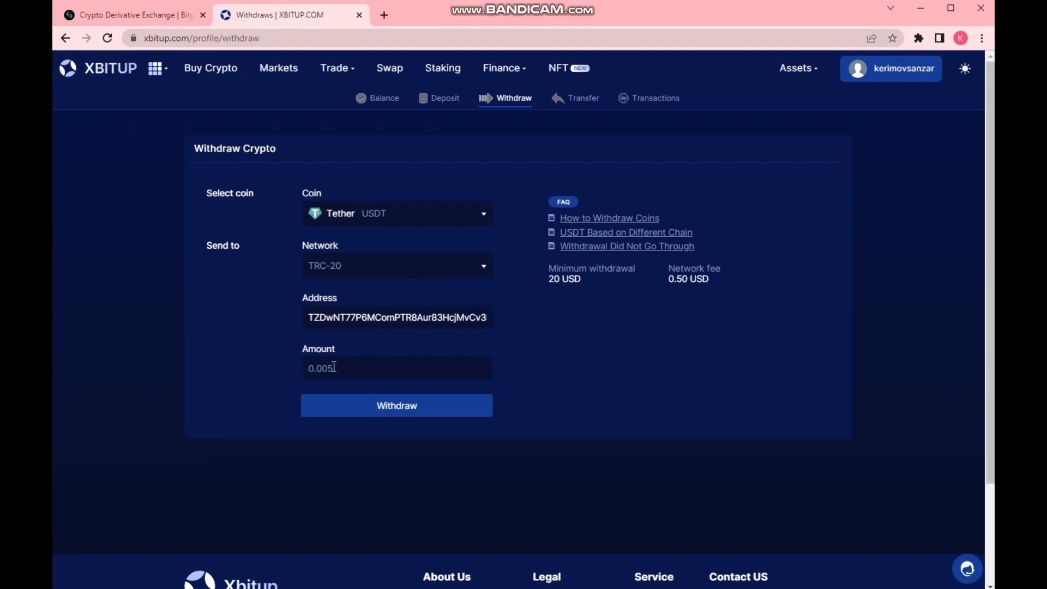
# Withdraw 54,500 USDT (after the 54,900 attempt) and confirm 390 USDT remains in the wallet
pyautogui.write('549')
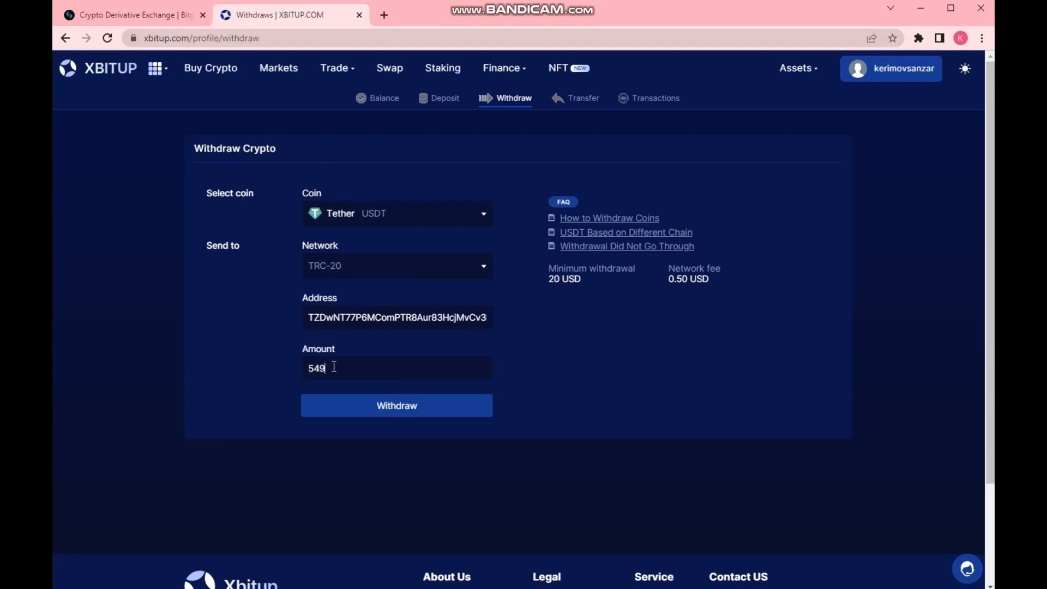
pyautogui.click(396, 406)
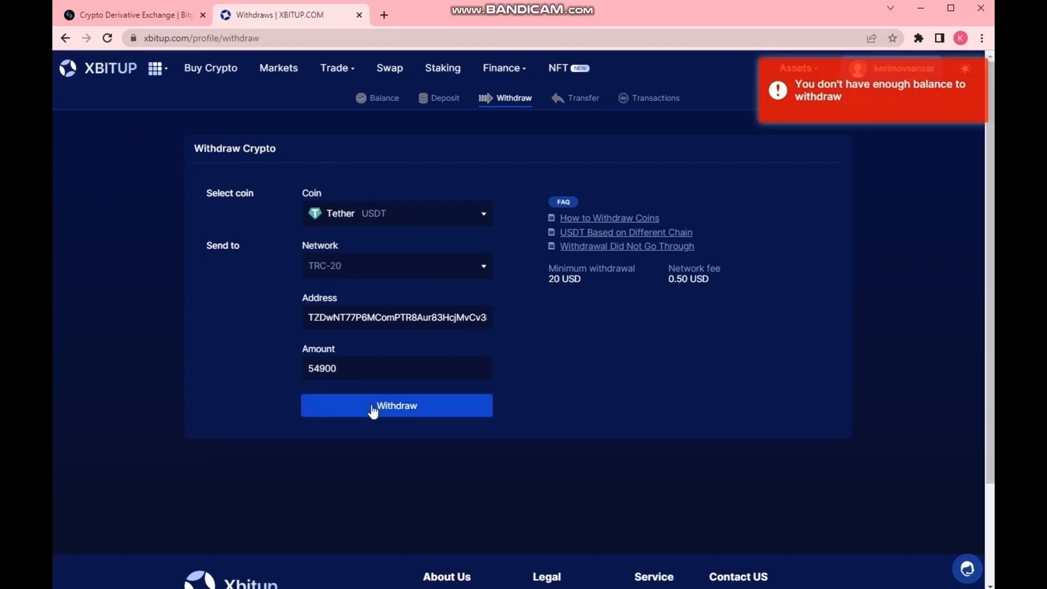
pyautogui.press('Backspace')
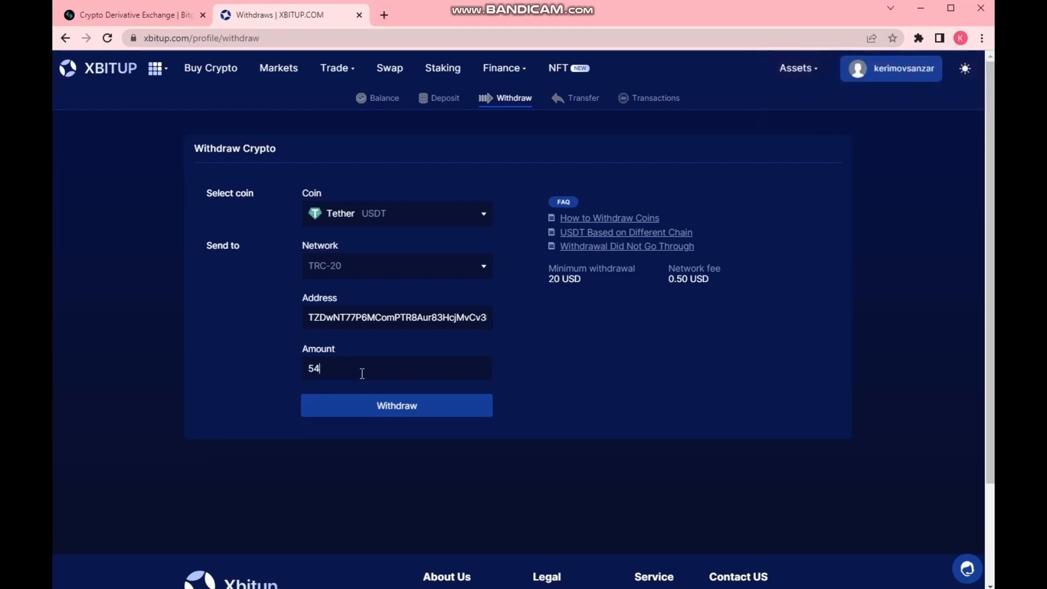
pyautogui.click(396, 405)
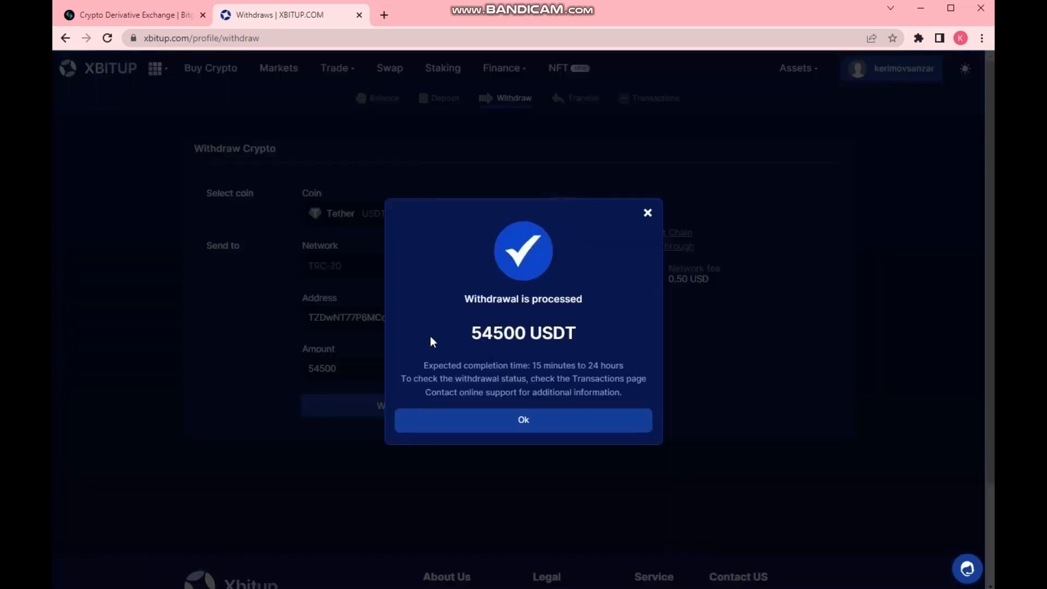
pyautogui.click(523, 420)
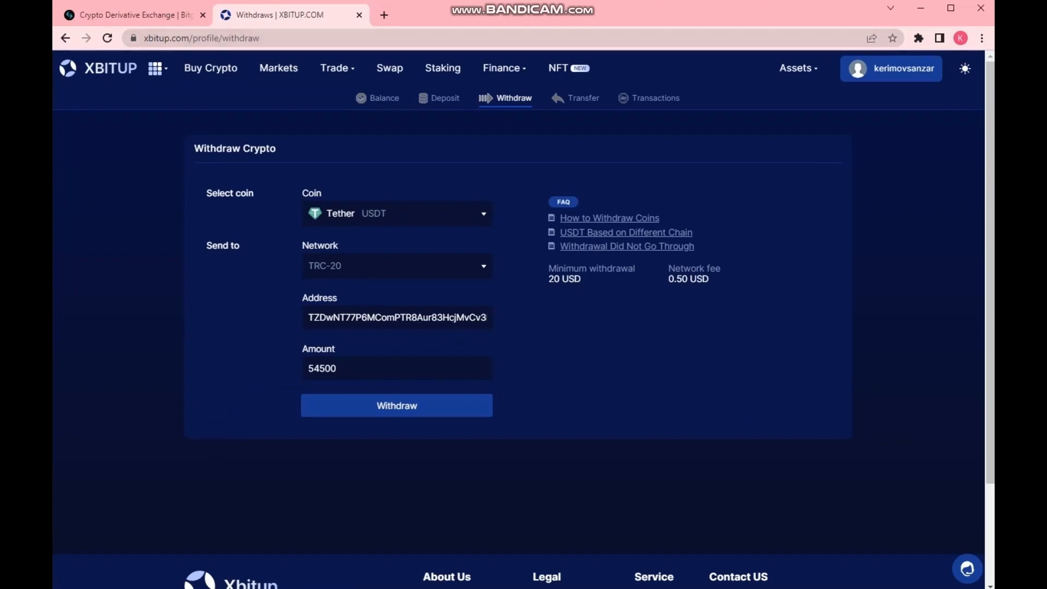
pyautogui.click(384, 98)
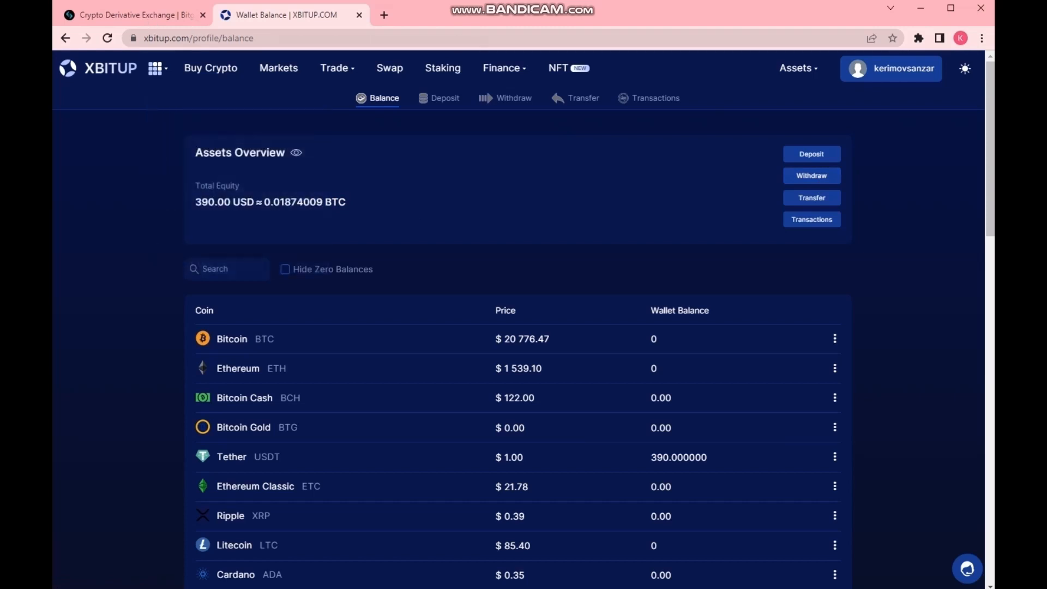
# Show Bitget's deposit history with the 54,500 USDT deposit marked Succeeded
pyautogui.click(157, 68)
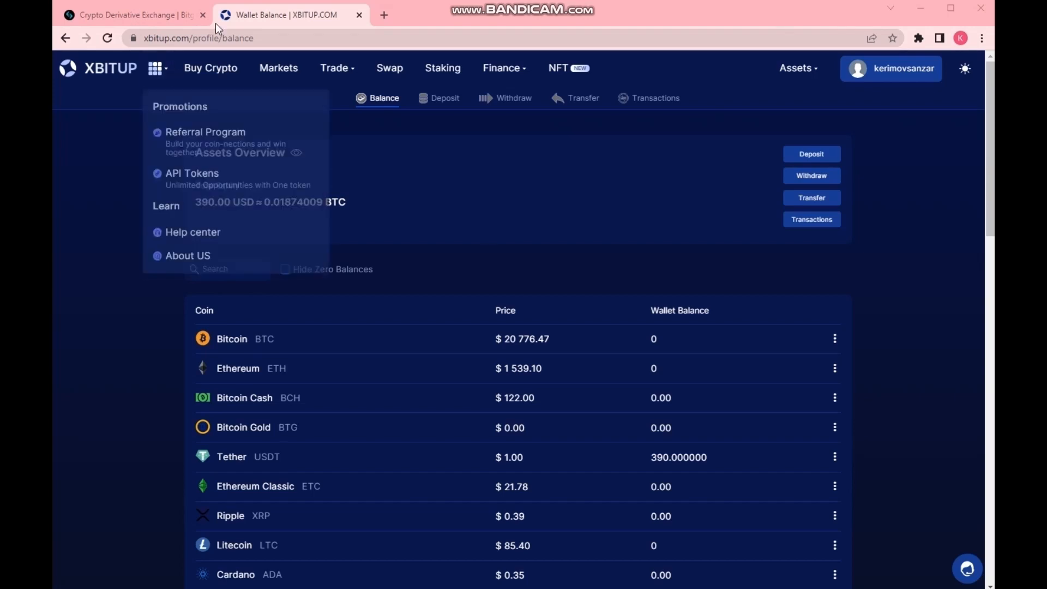
pyautogui.click(127, 15)
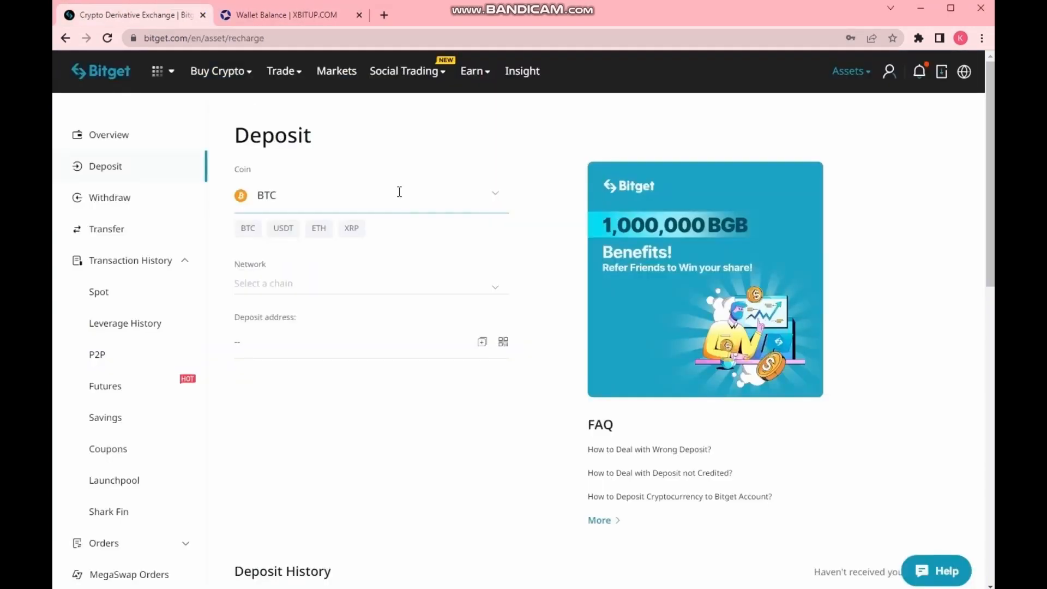
pyautogui.scroll(-3)
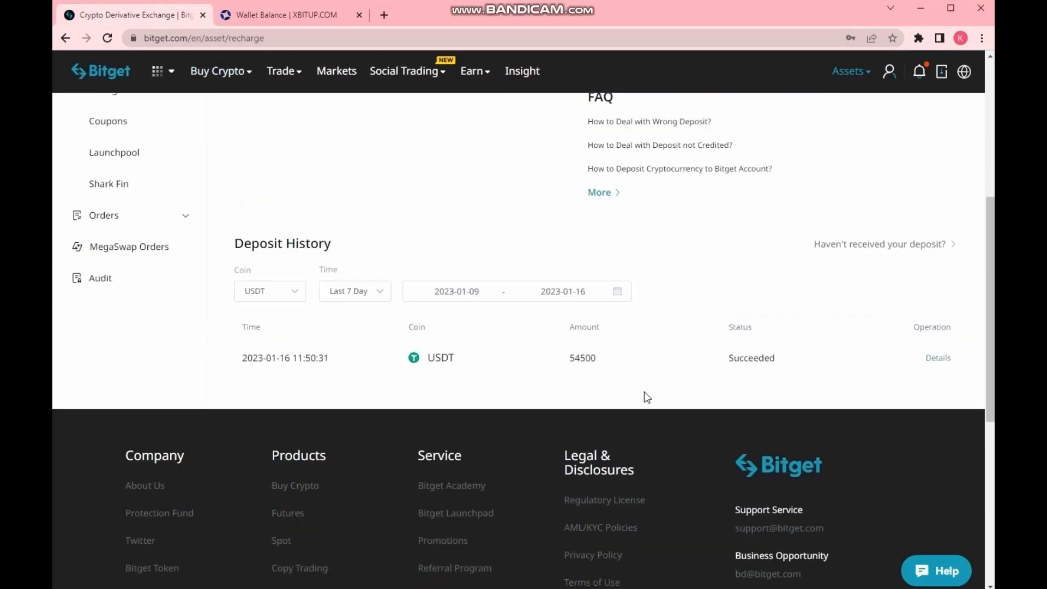
pyautogui.moveTo(571, 357); pyautogui.dragTo(775, 357)
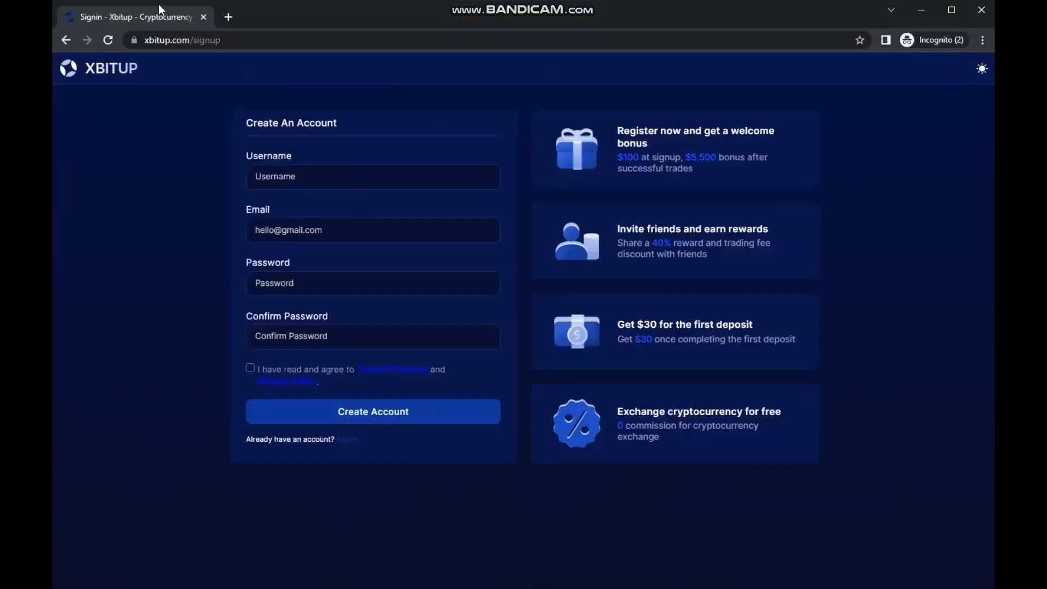
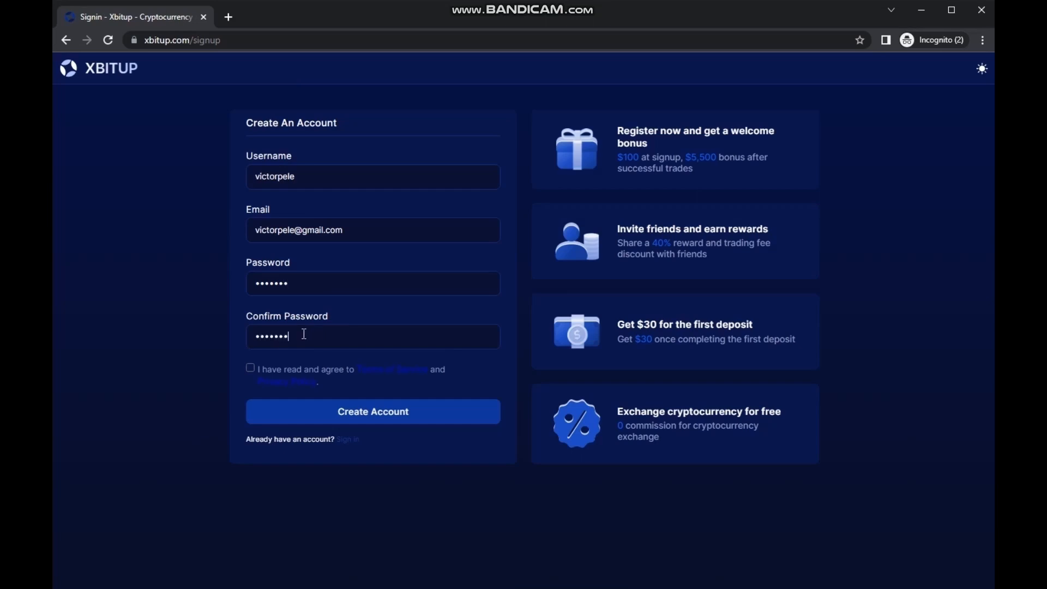
pyautogui.click(250, 368)
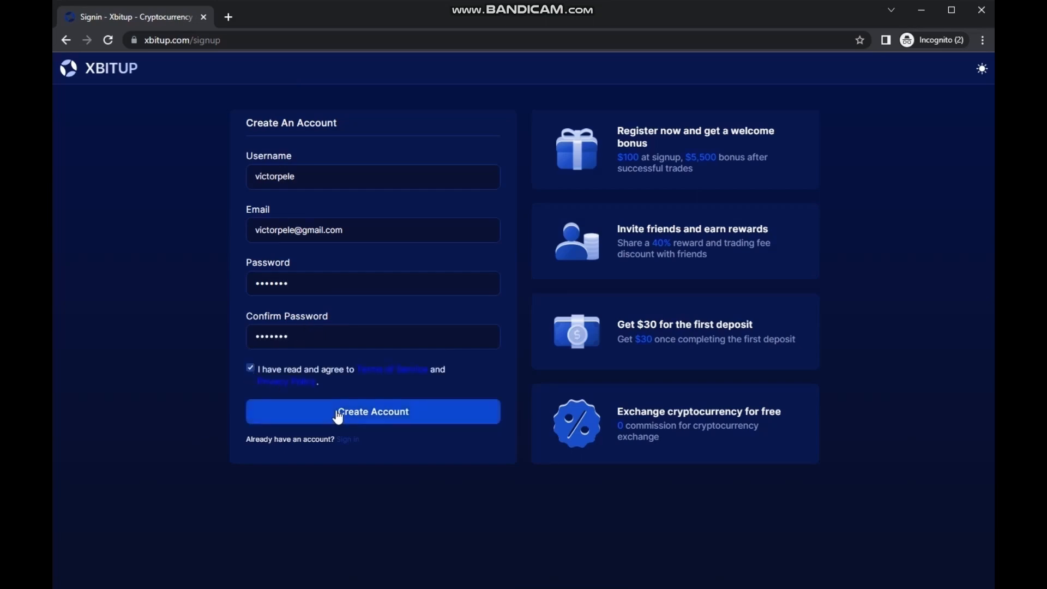
pyautogui.click(371, 411)
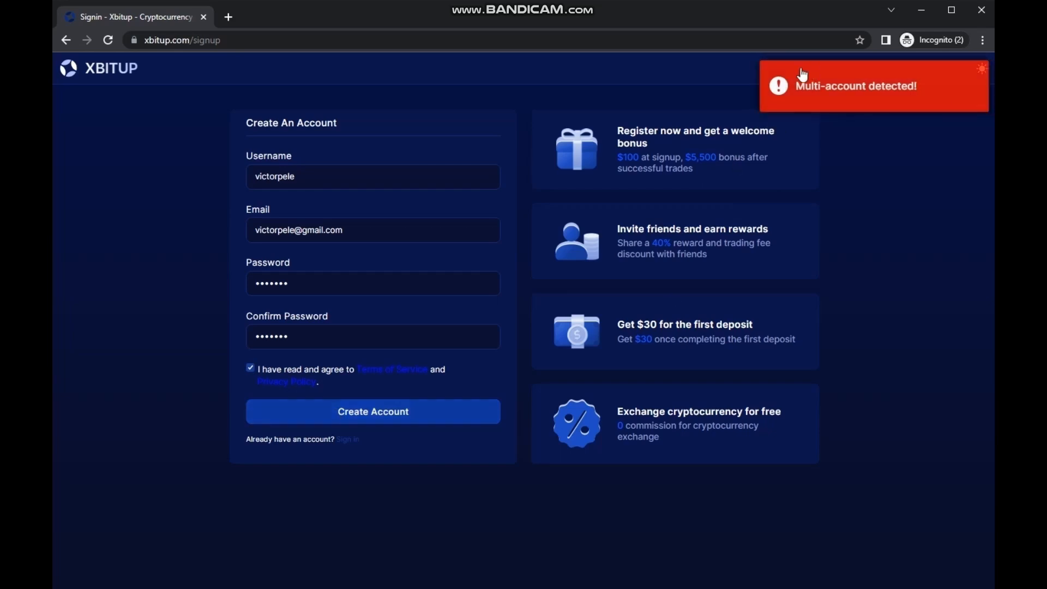
pyautogui.moveTo(916, 232)
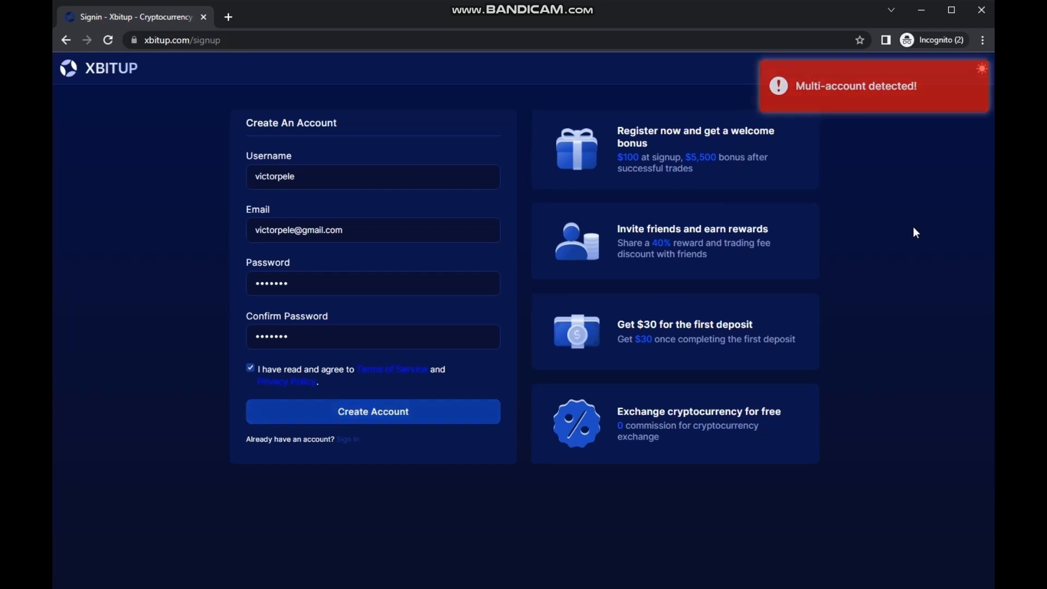